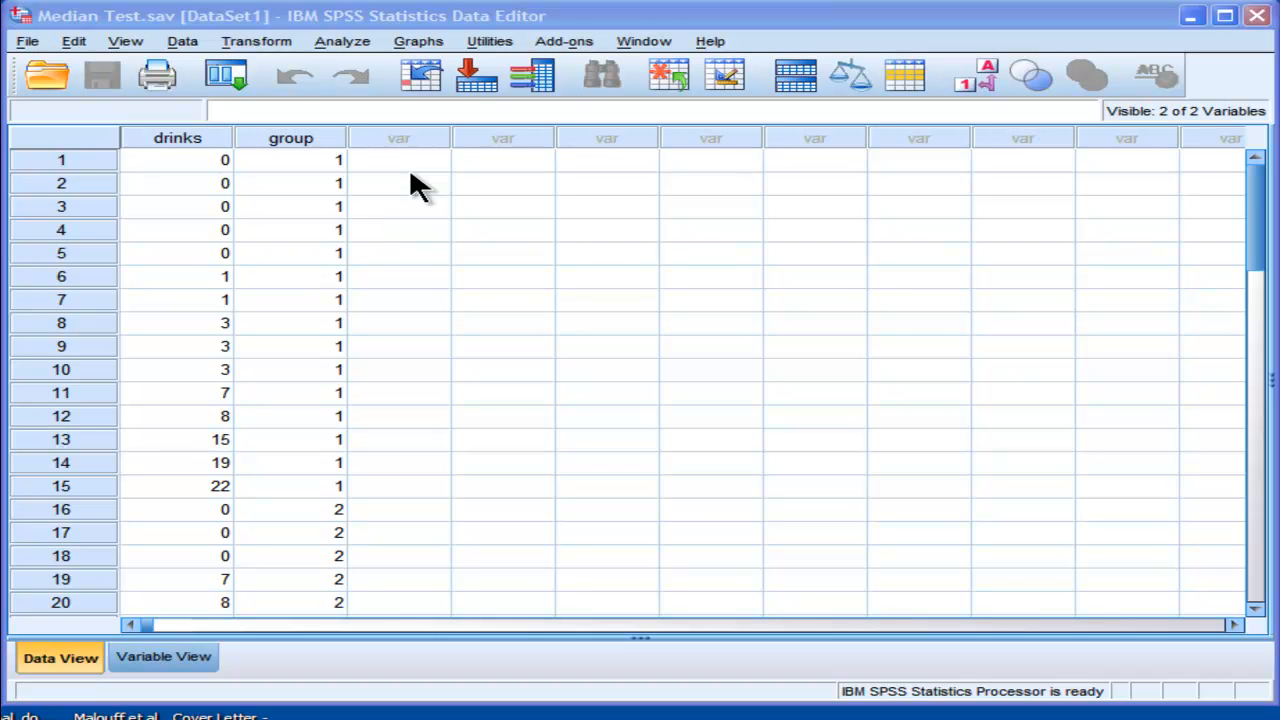
# Step: Review the group and drinks columns in the Data Editor before analysis
pyautogui.click(398, 160)
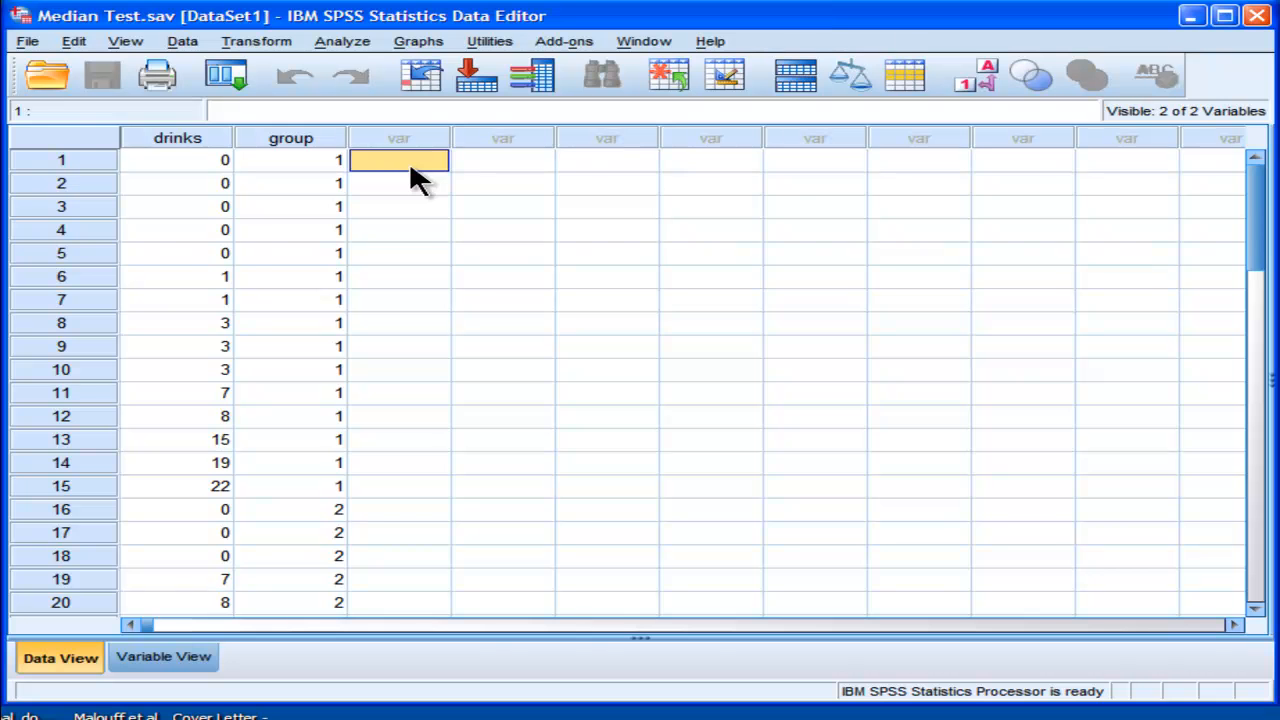
pyautogui.click(400, 184)
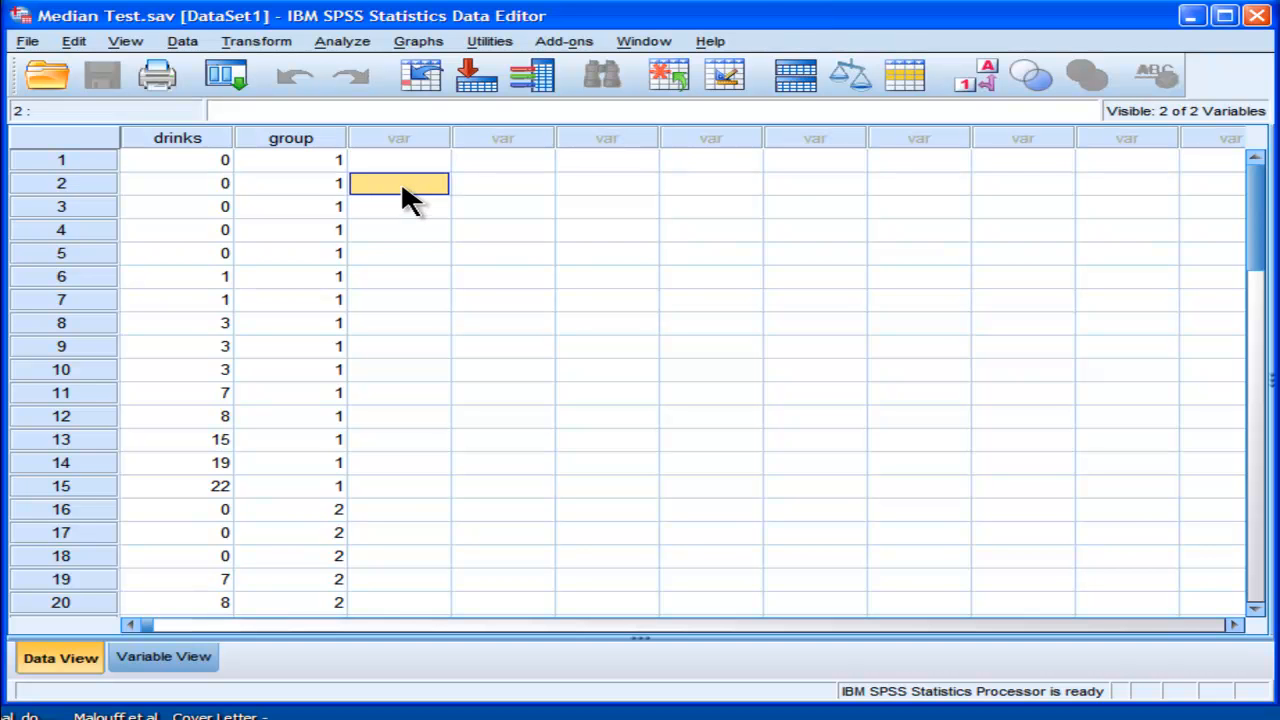
pyautogui.click(290, 160)
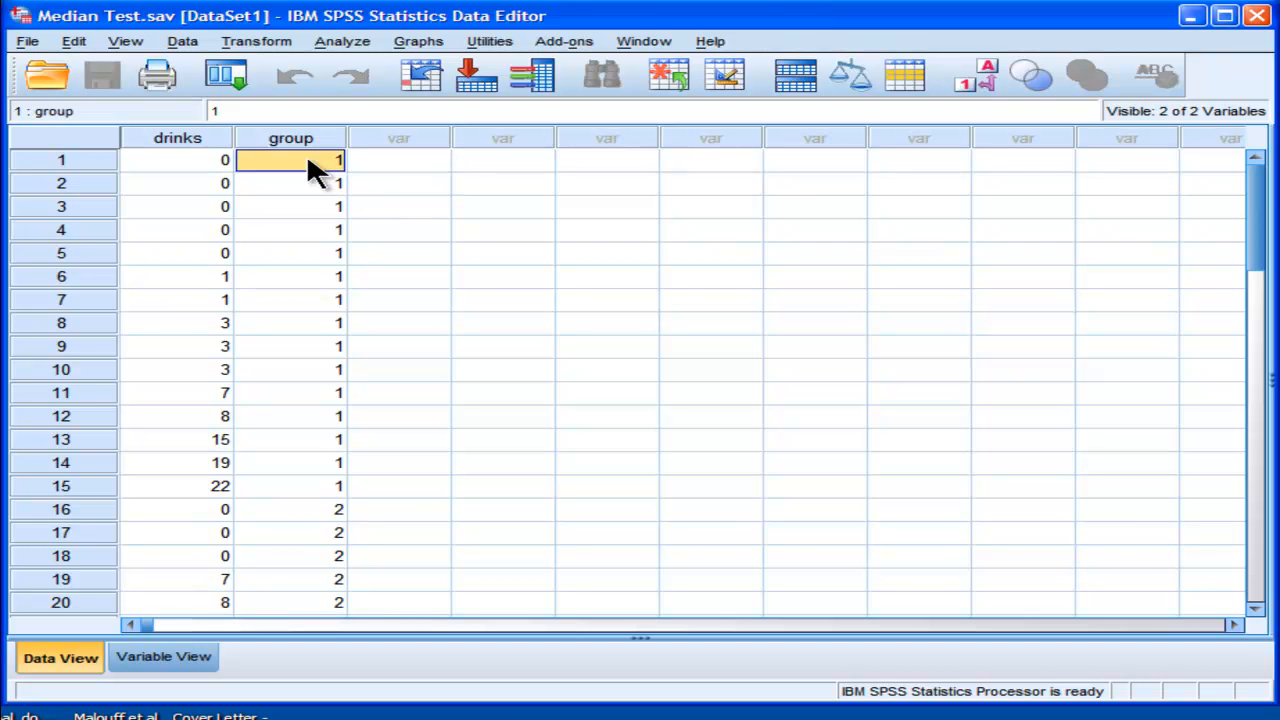
pyautogui.click(290, 138)
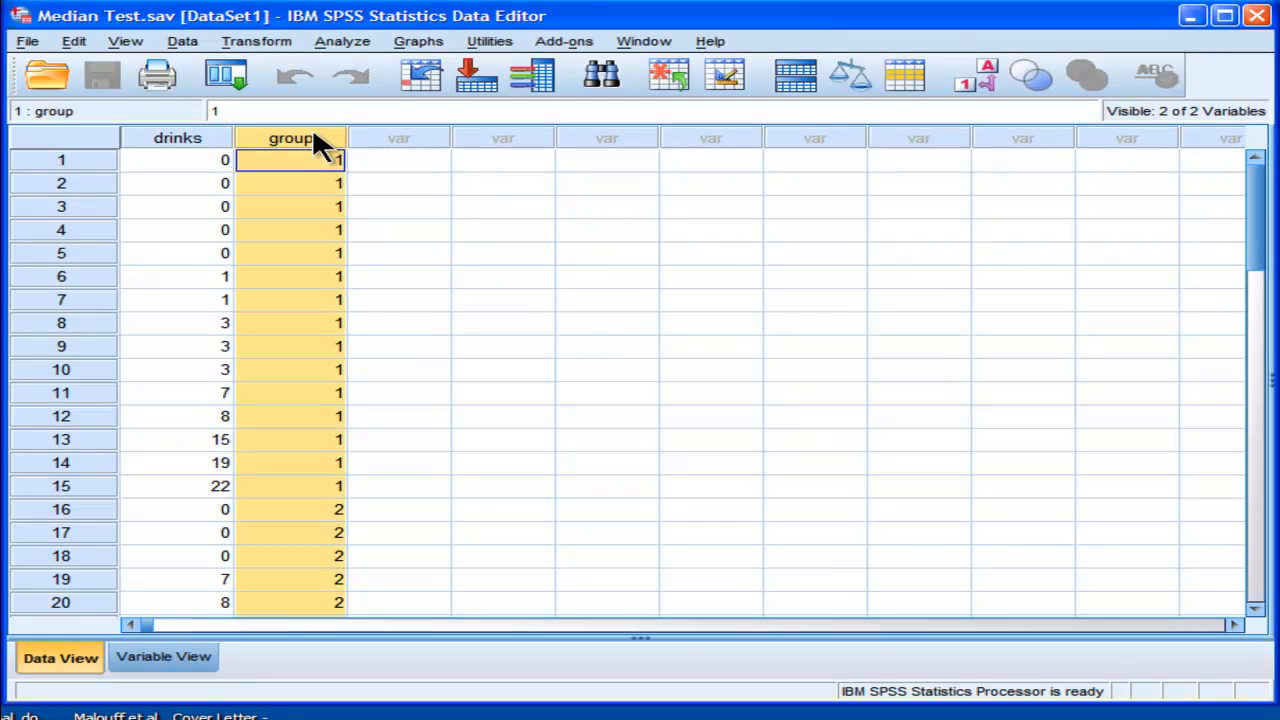
pyautogui.click(176, 160)
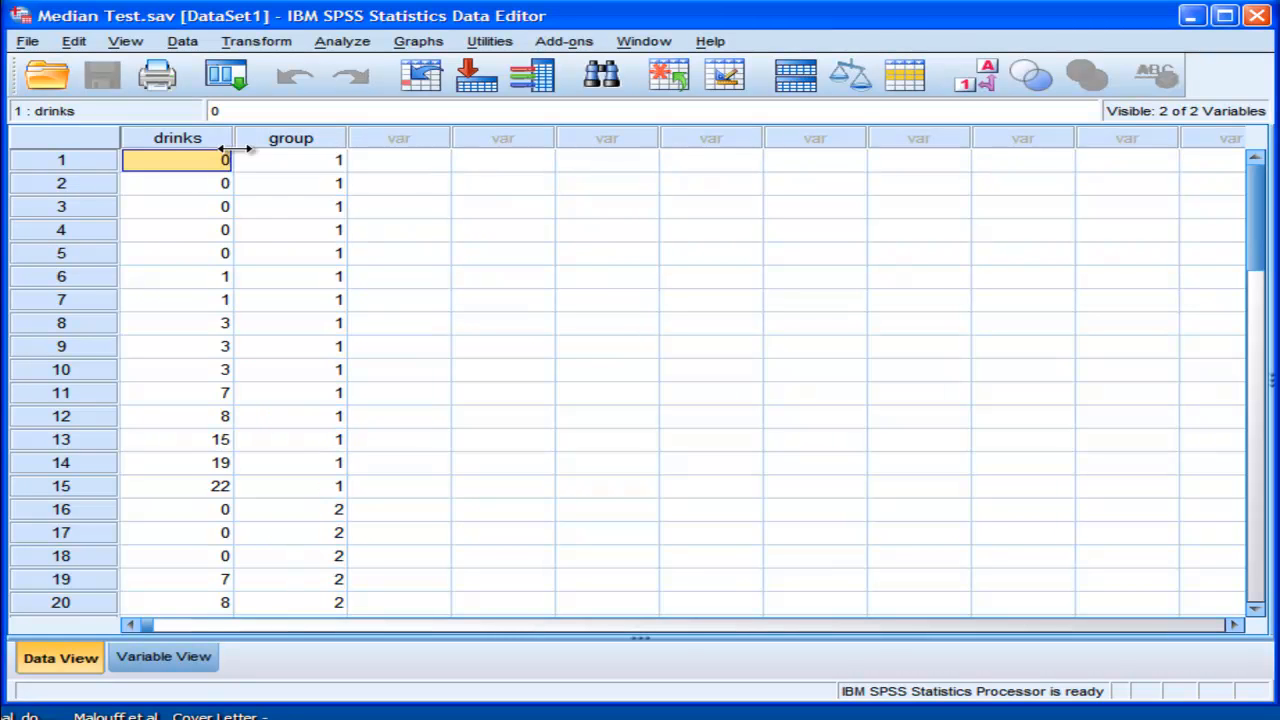
pyautogui.click(290, 138)
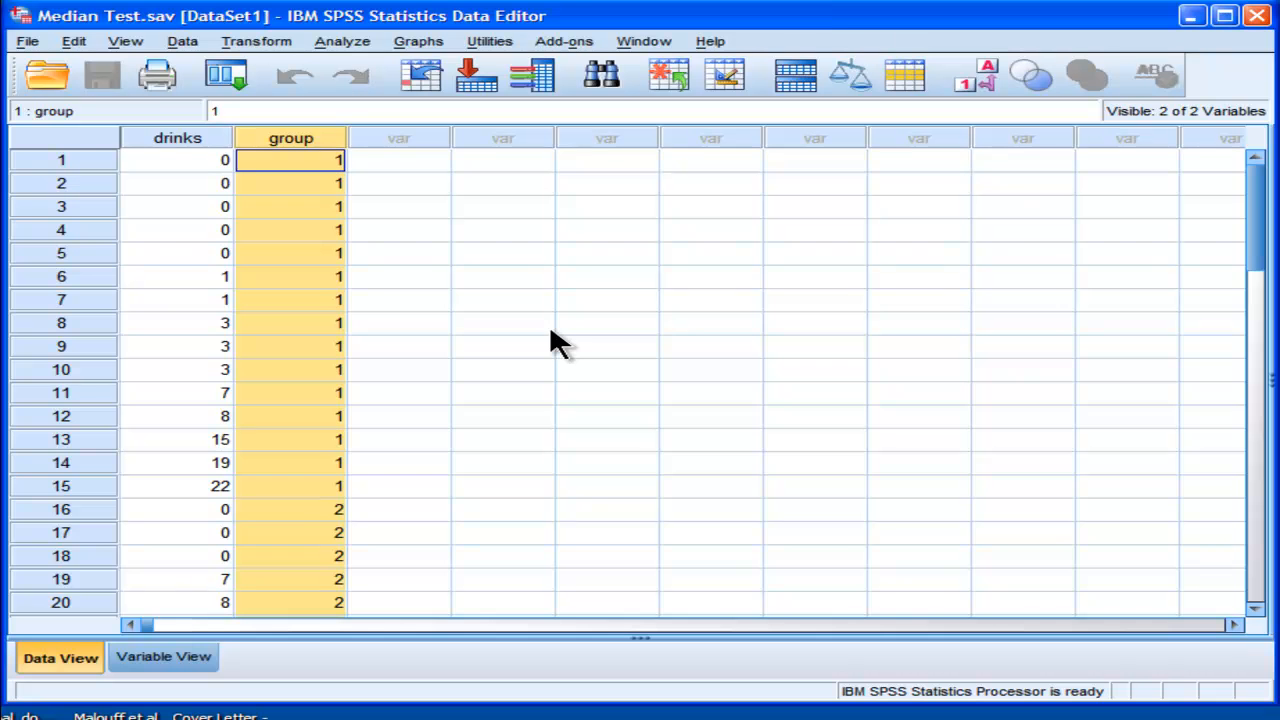
pyautogui.moveTo(1252, 216)
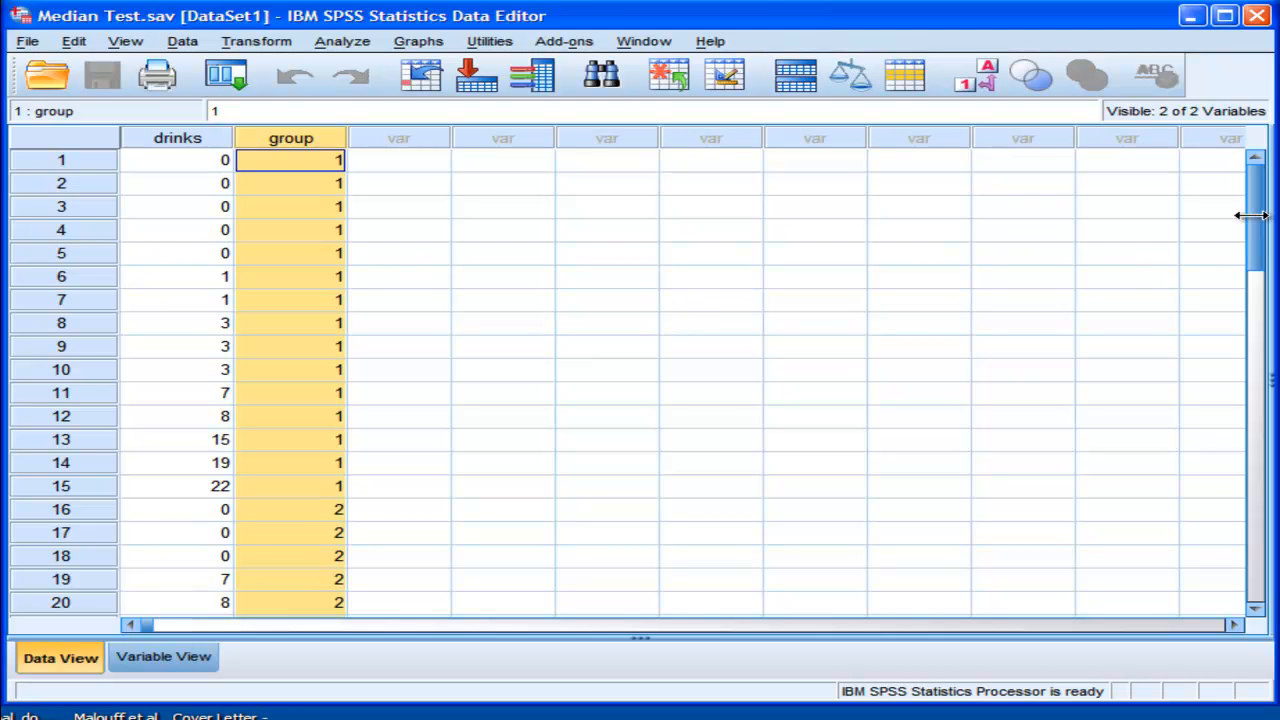
pyautogui.scroll(-3)
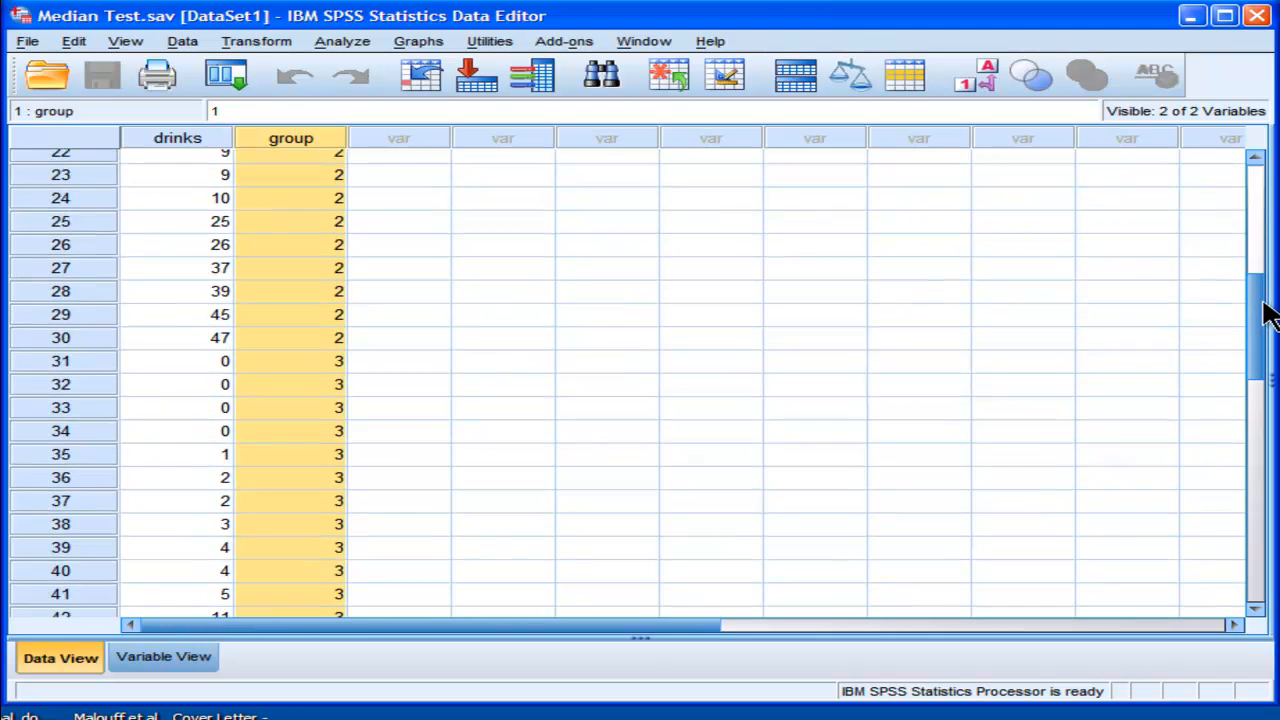
pyautogui.scroll(3)
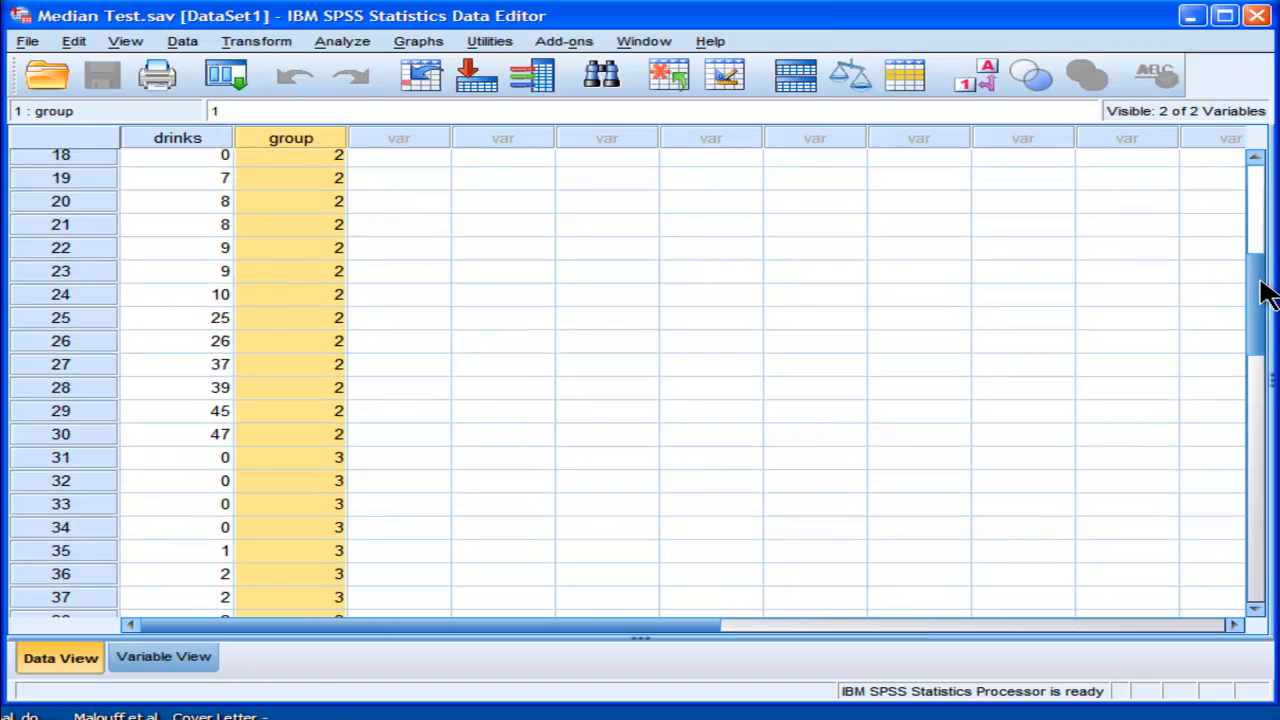
pyautogui.scroll(3)
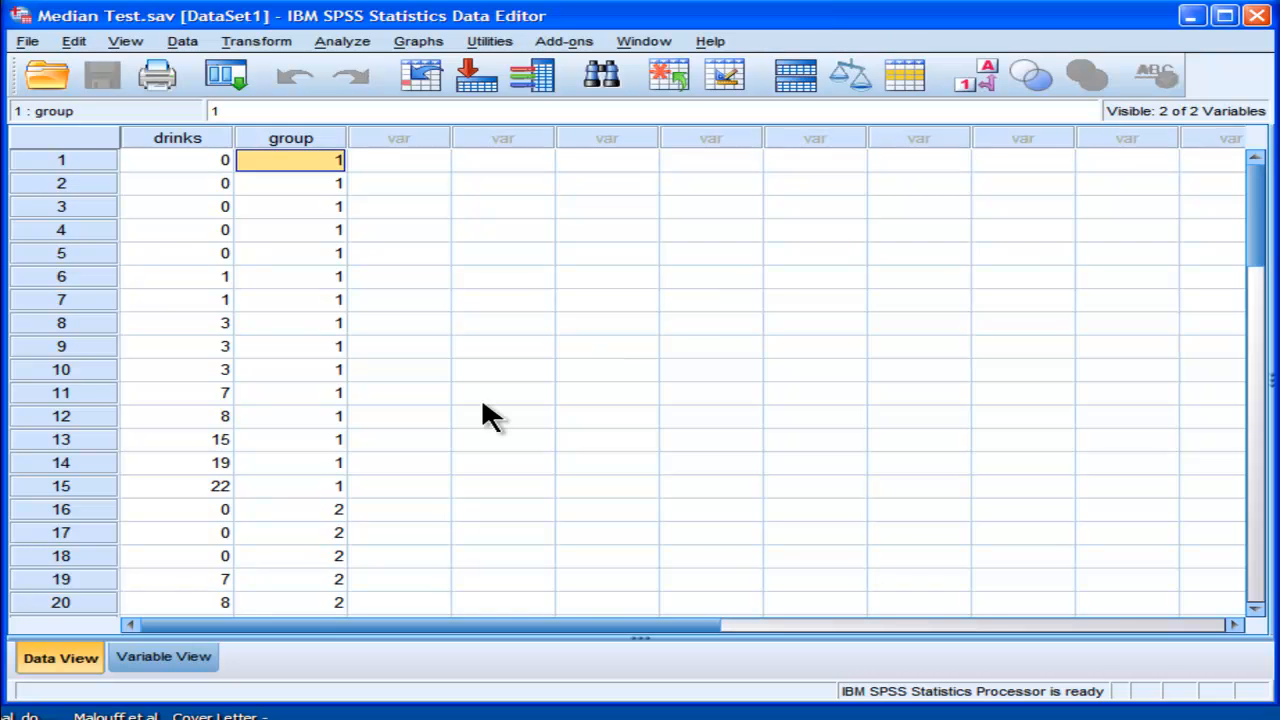
pyautogui.moveTo(210, 180)
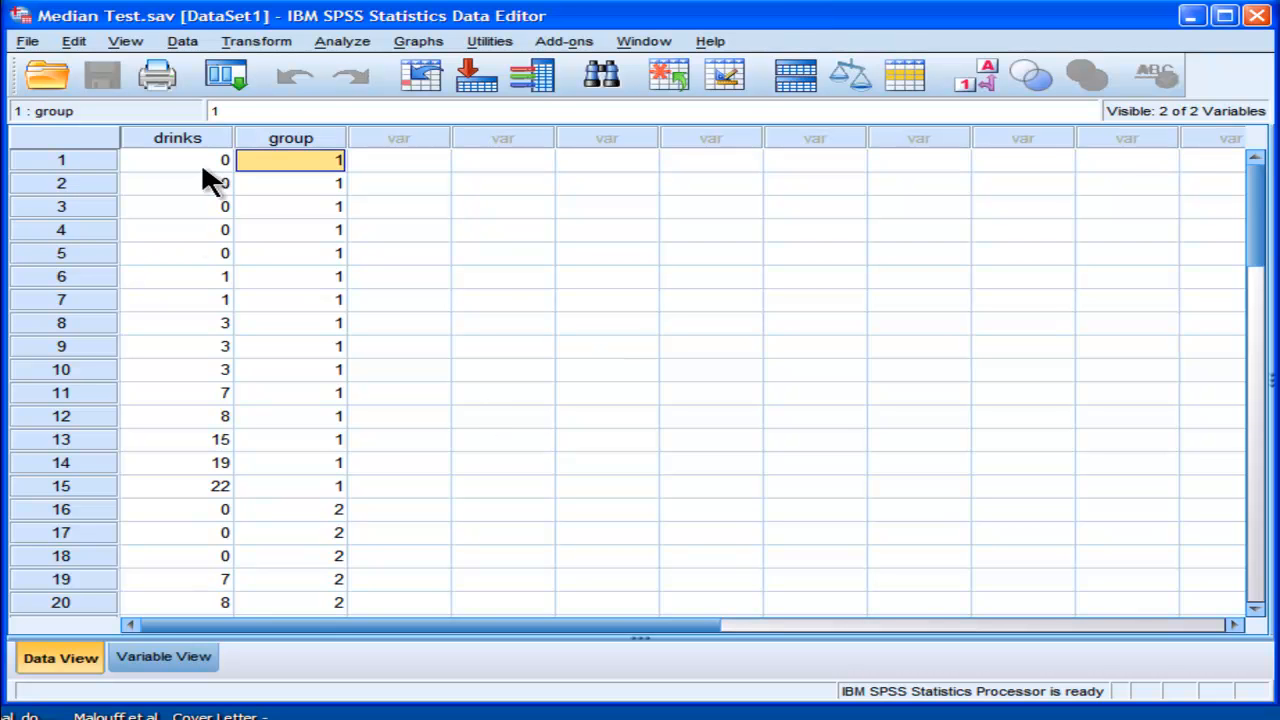
# Step: Point out individual drinks values across rows (0, 3, 7, 8, 15, 22)
pyautogui.click(176, 440)
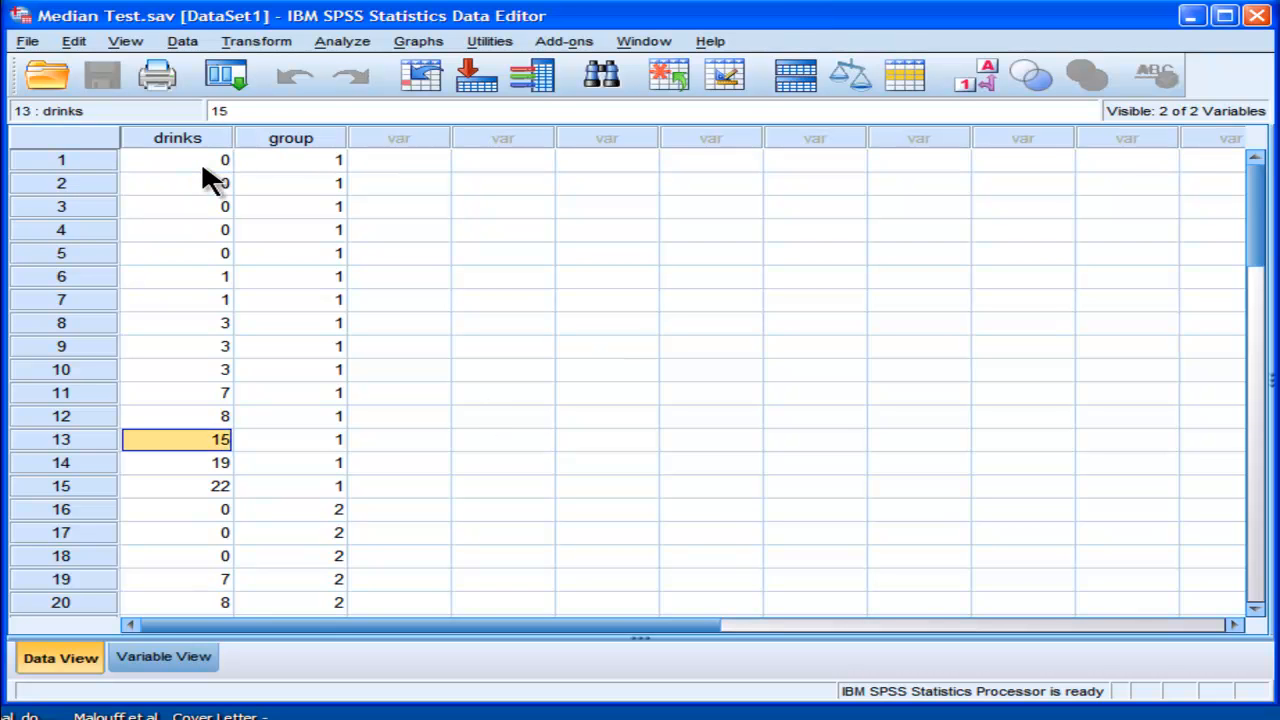
pyautogui.click(176, 486)
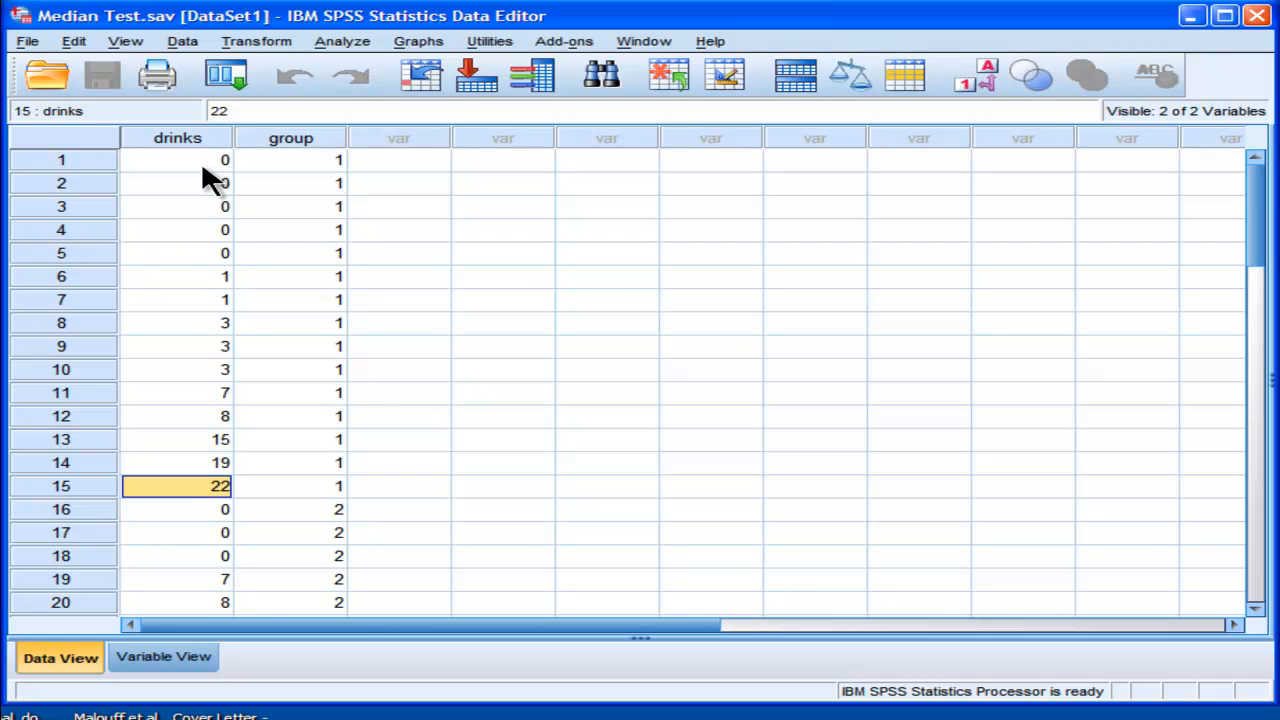
pyautogui.click(176, 368)
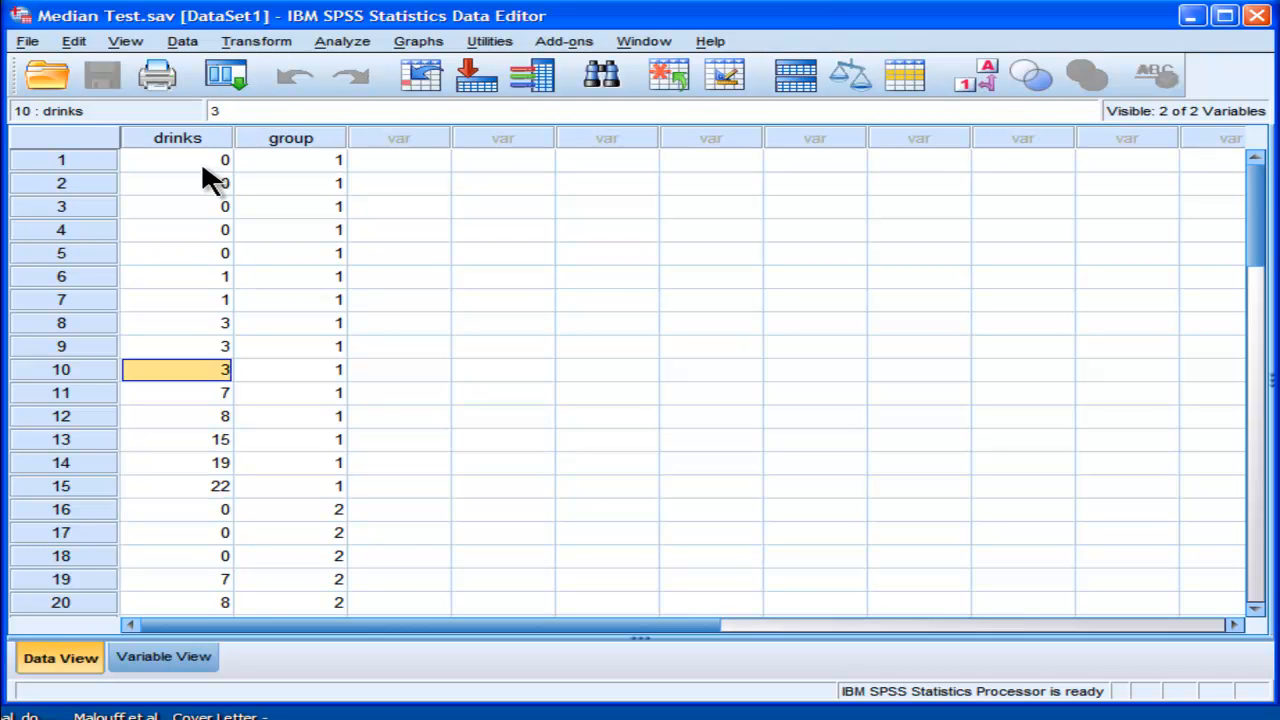
pyautogui.click(176, 160)
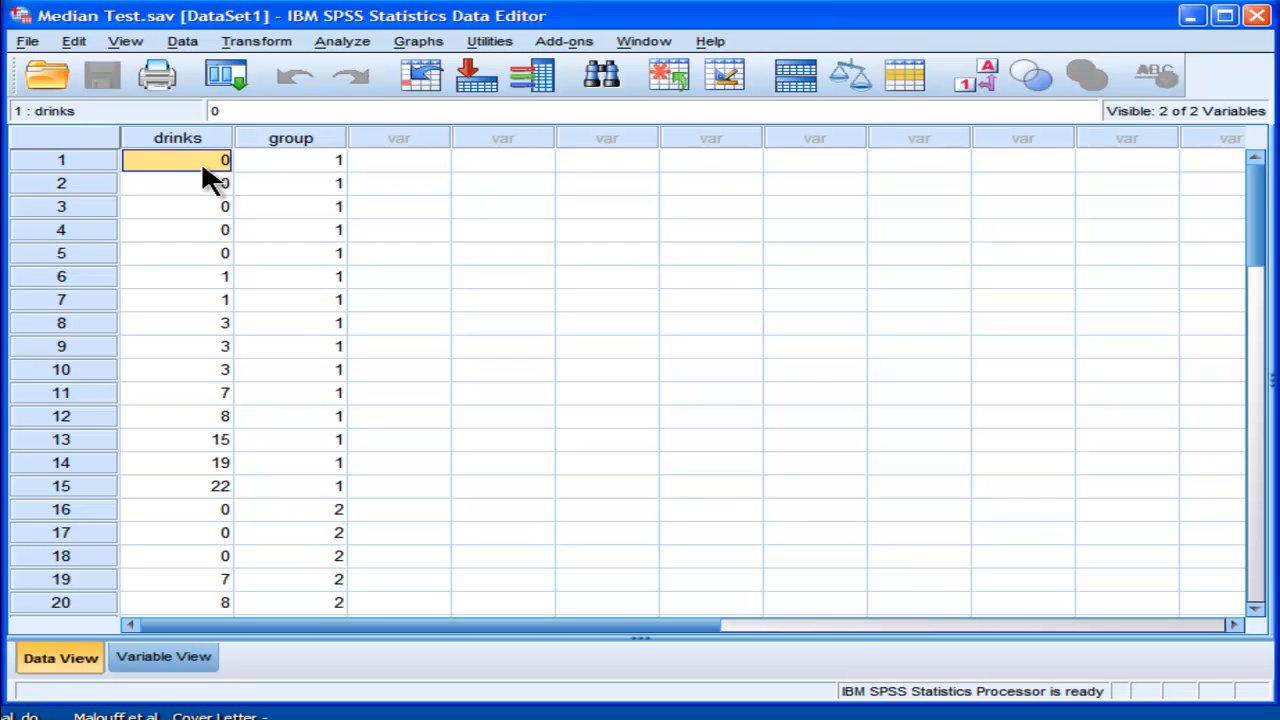
pyautogui.click(176, 182)
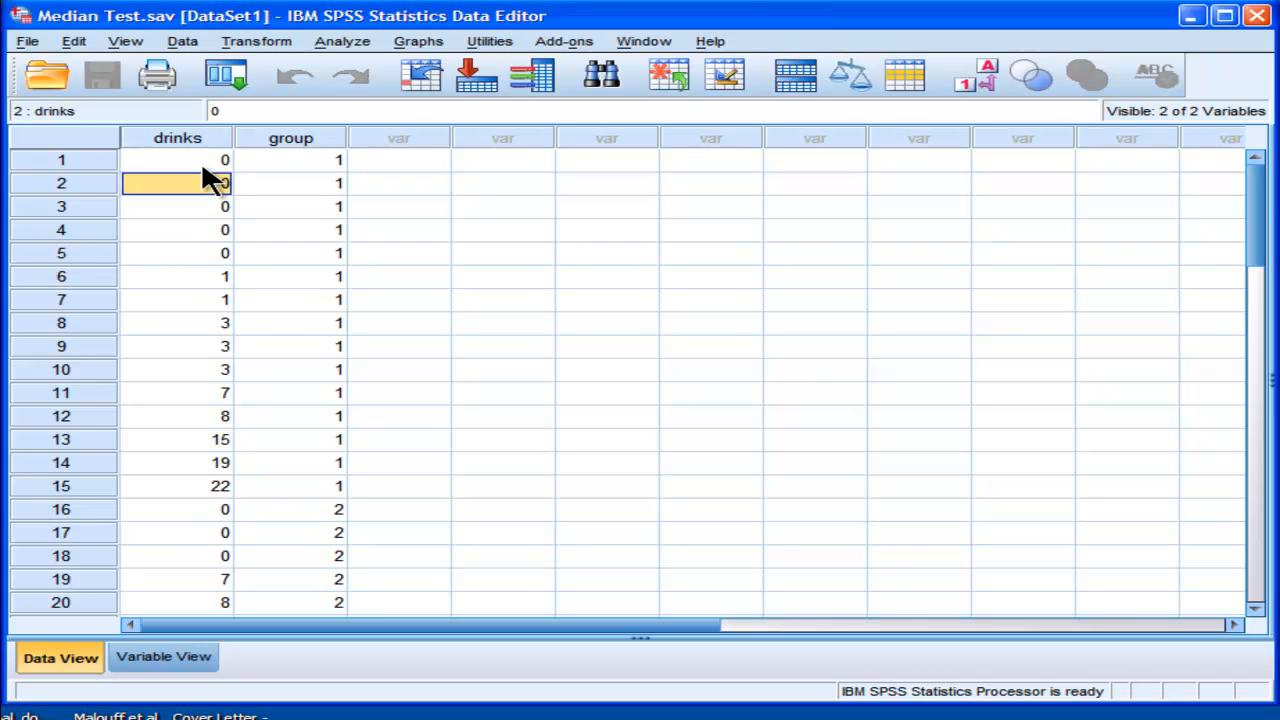
pyautogui.click(176, 228)
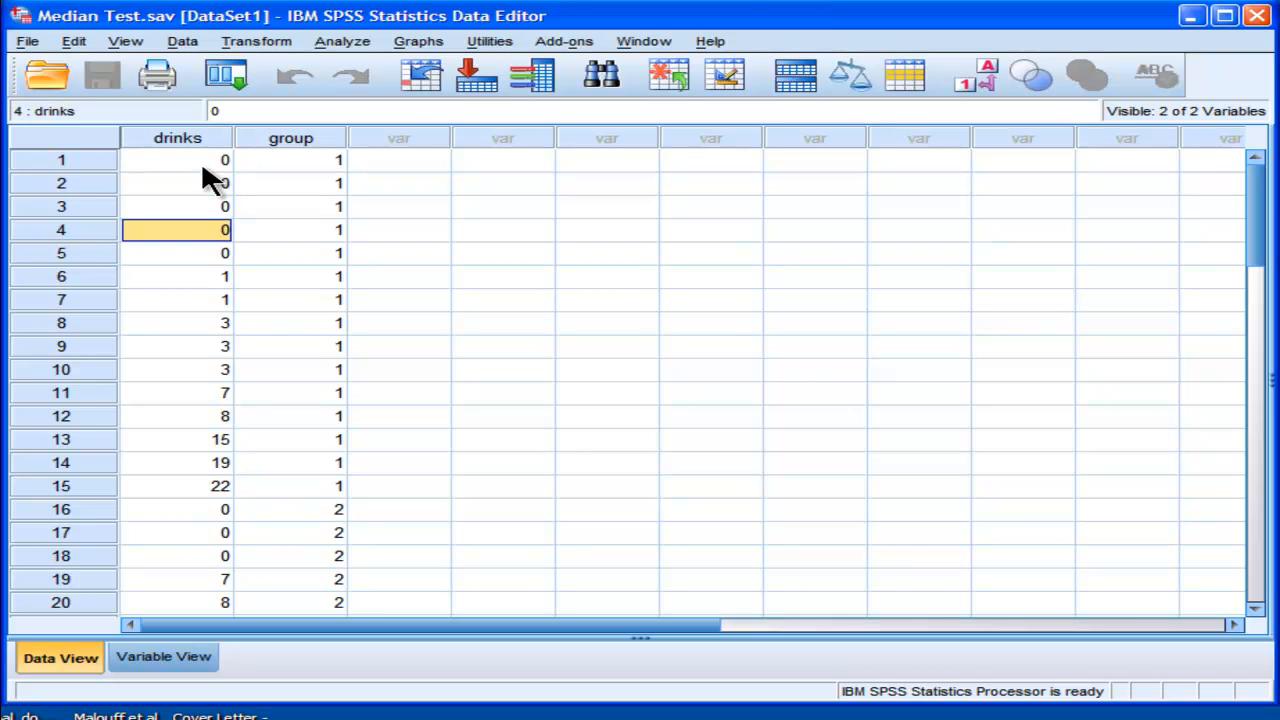
pyautogui.click(176, 182)
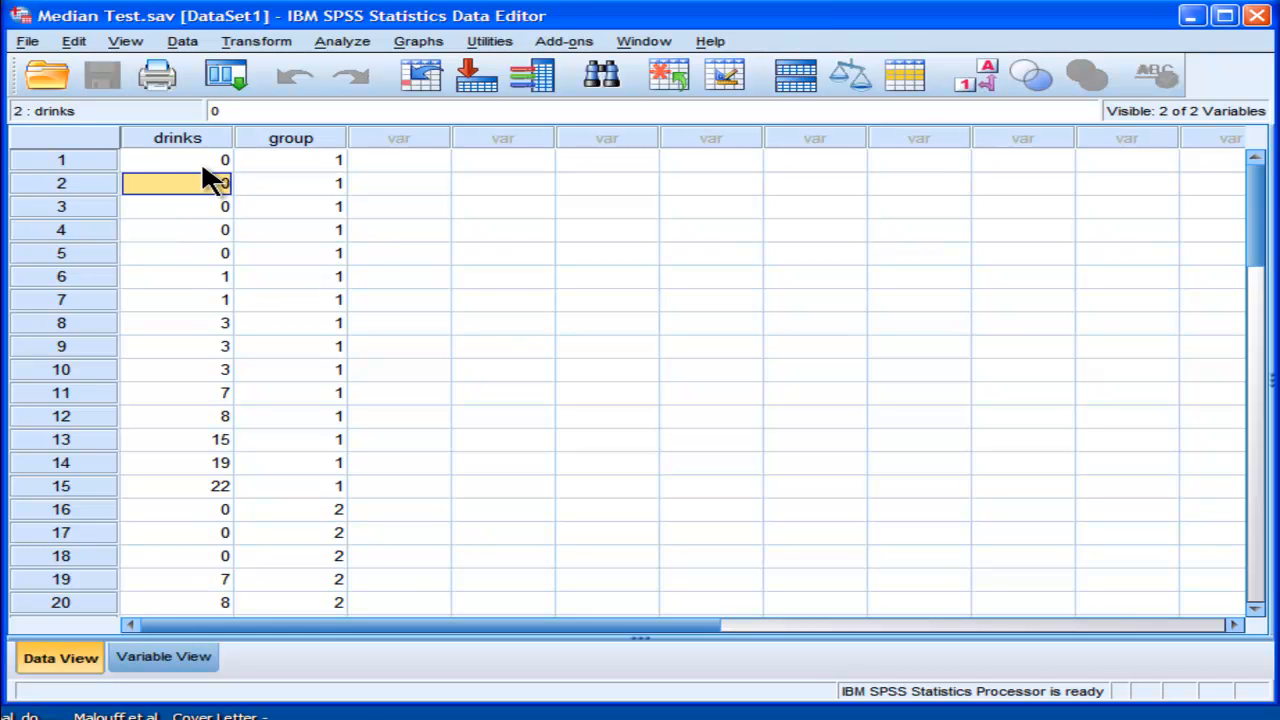
pyautogui.click(176, 392)
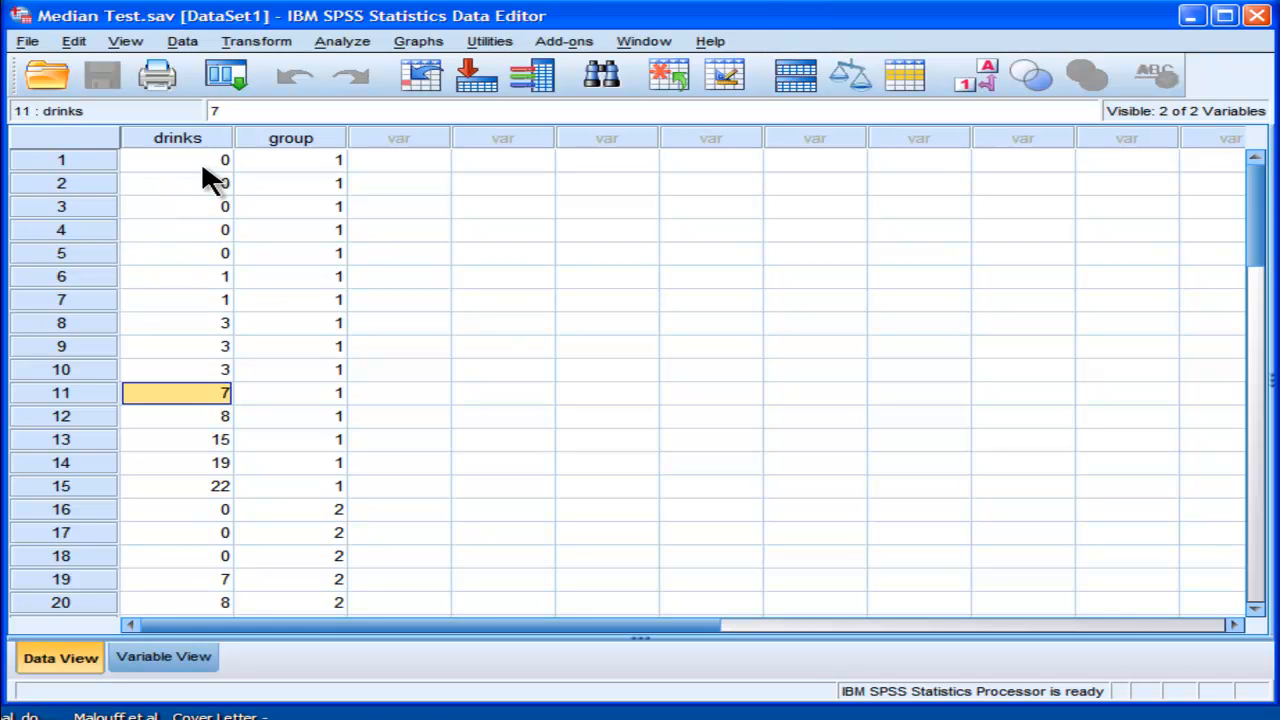
pyautogui.click(176, 416)
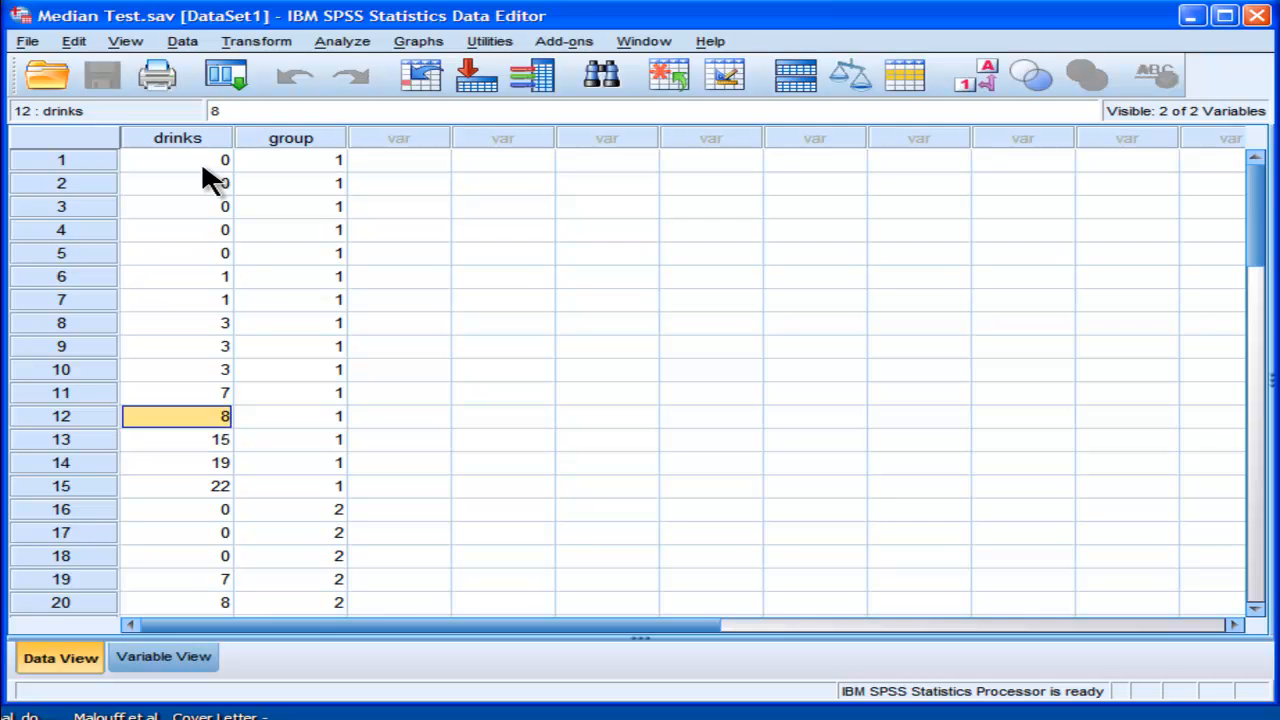
pyautogui.scroll(-3)
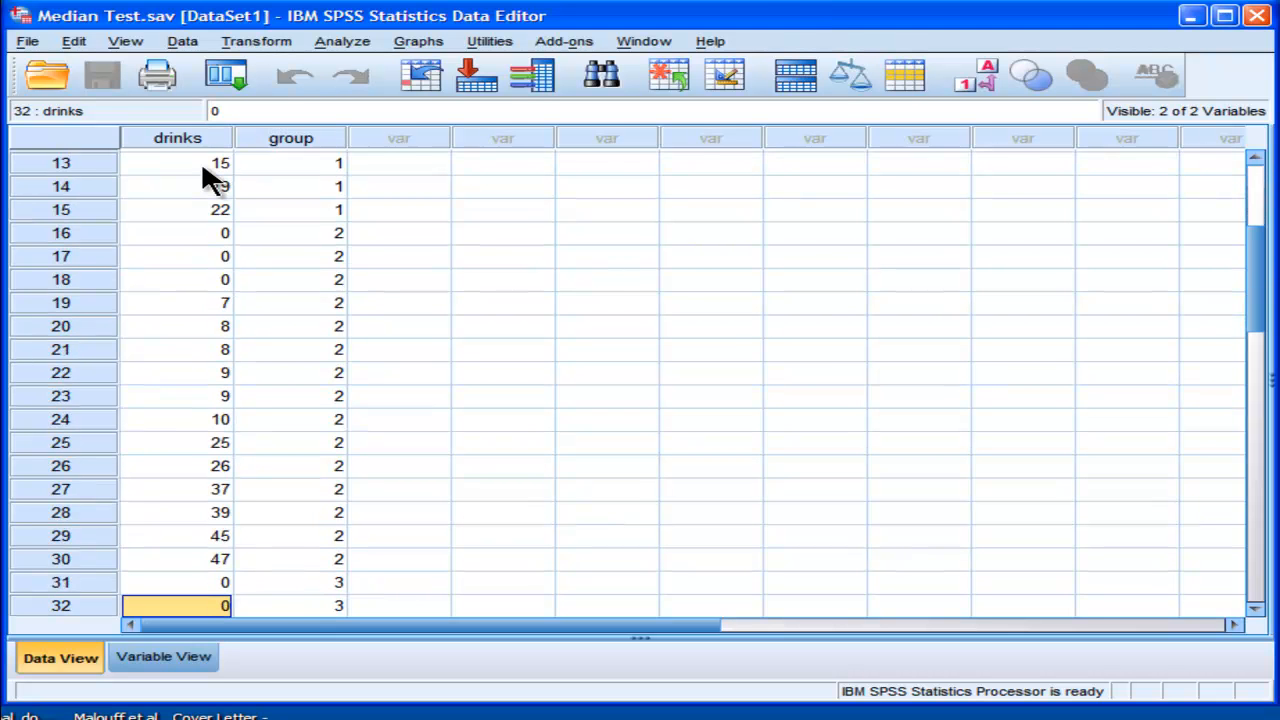
pyautogui.scroll(-3)
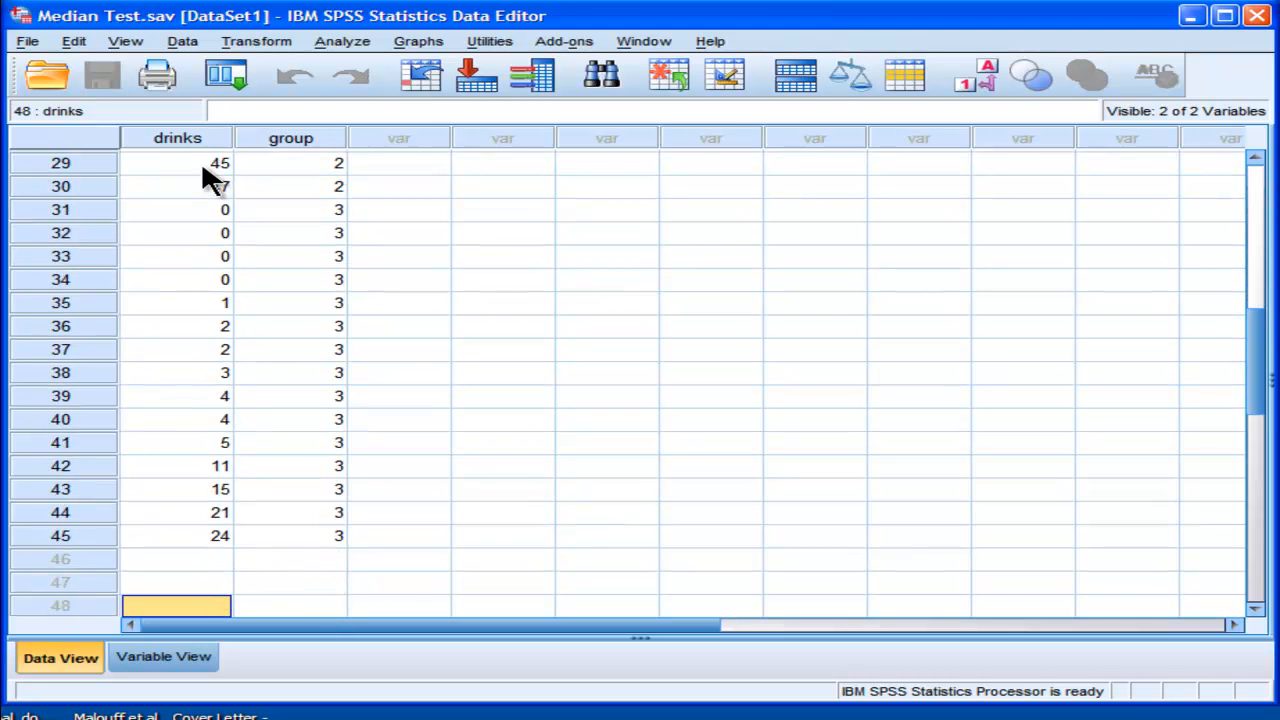
pyautogui.scroll(3)
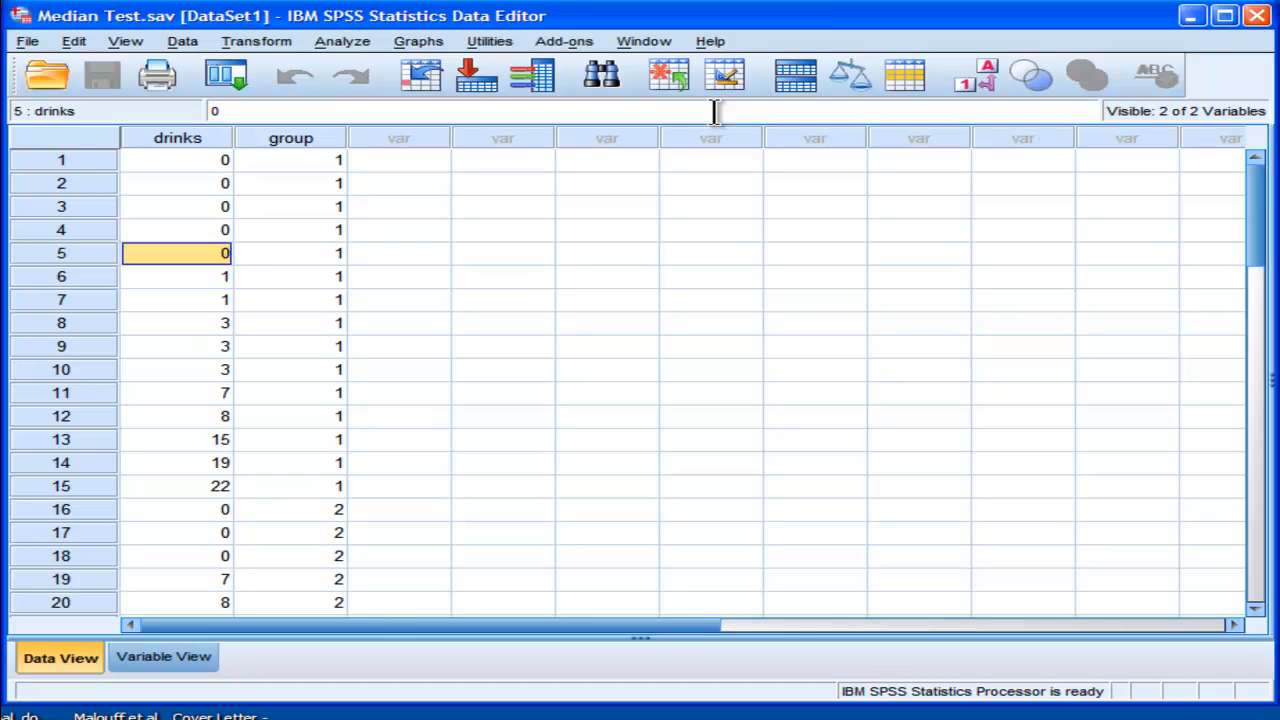
pyautogui.click(176, 160)
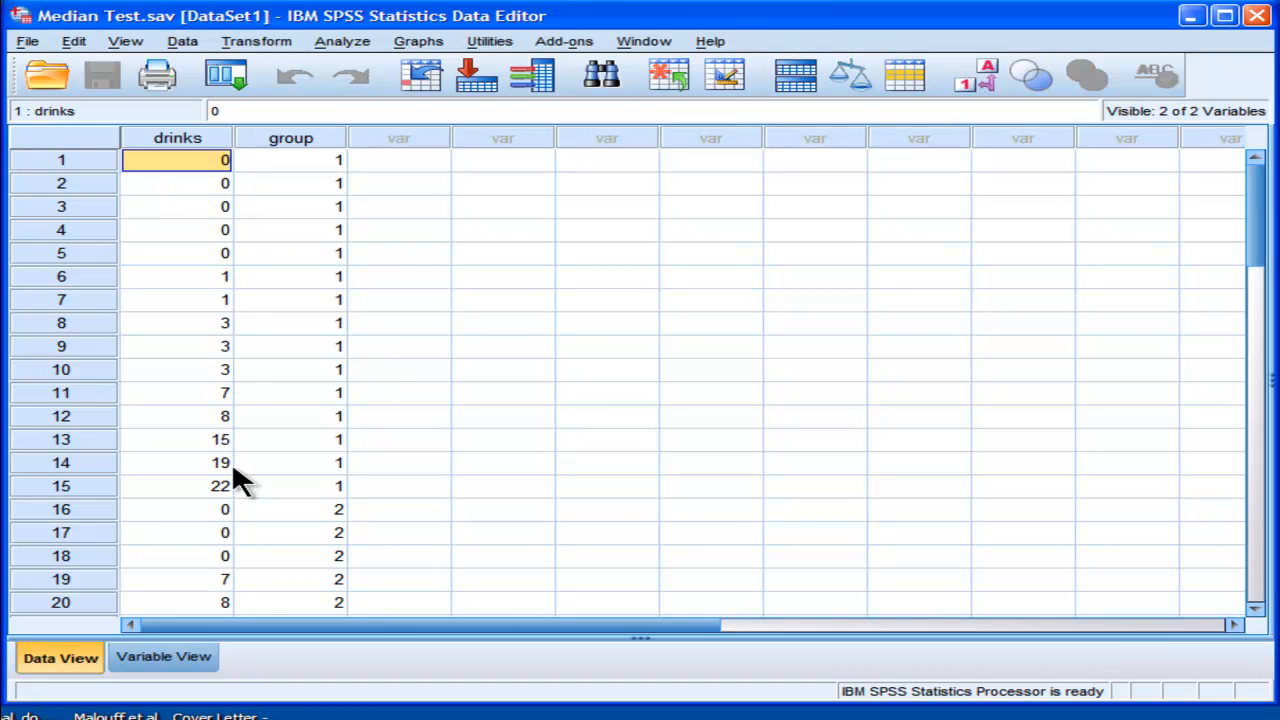
pyautogui.click(176, 322)
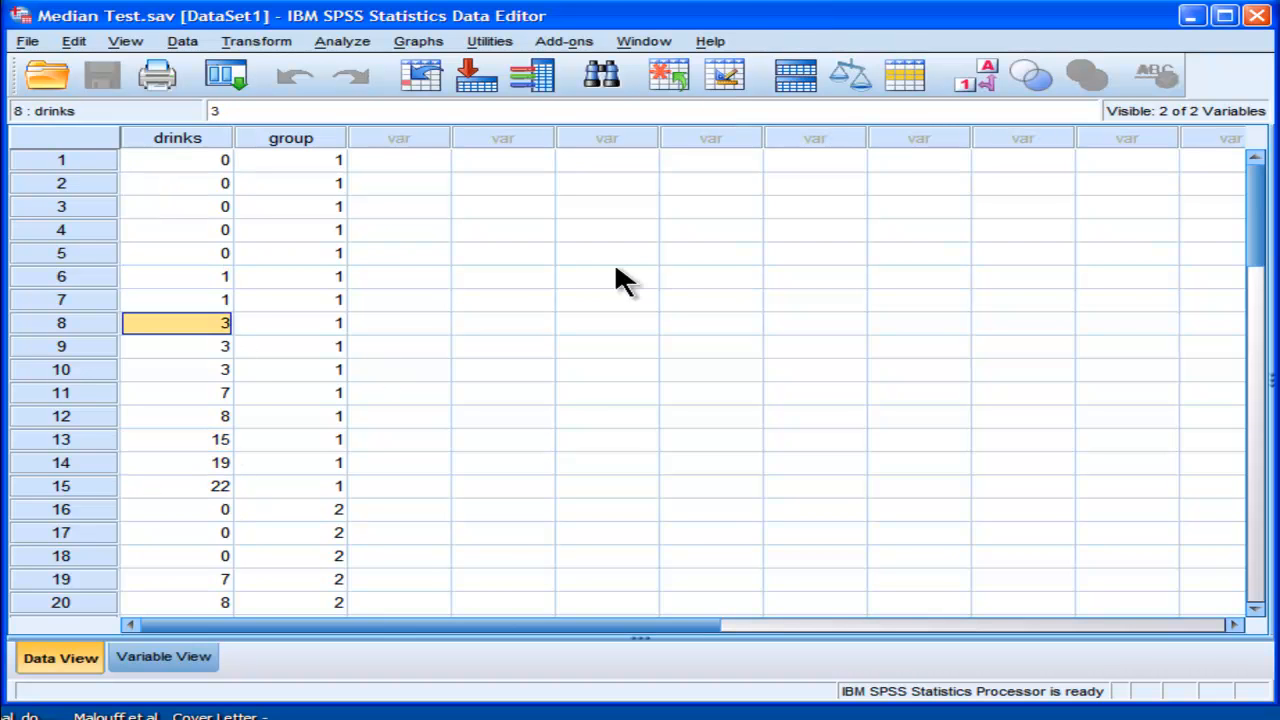
pyautogui.click(608, 252)
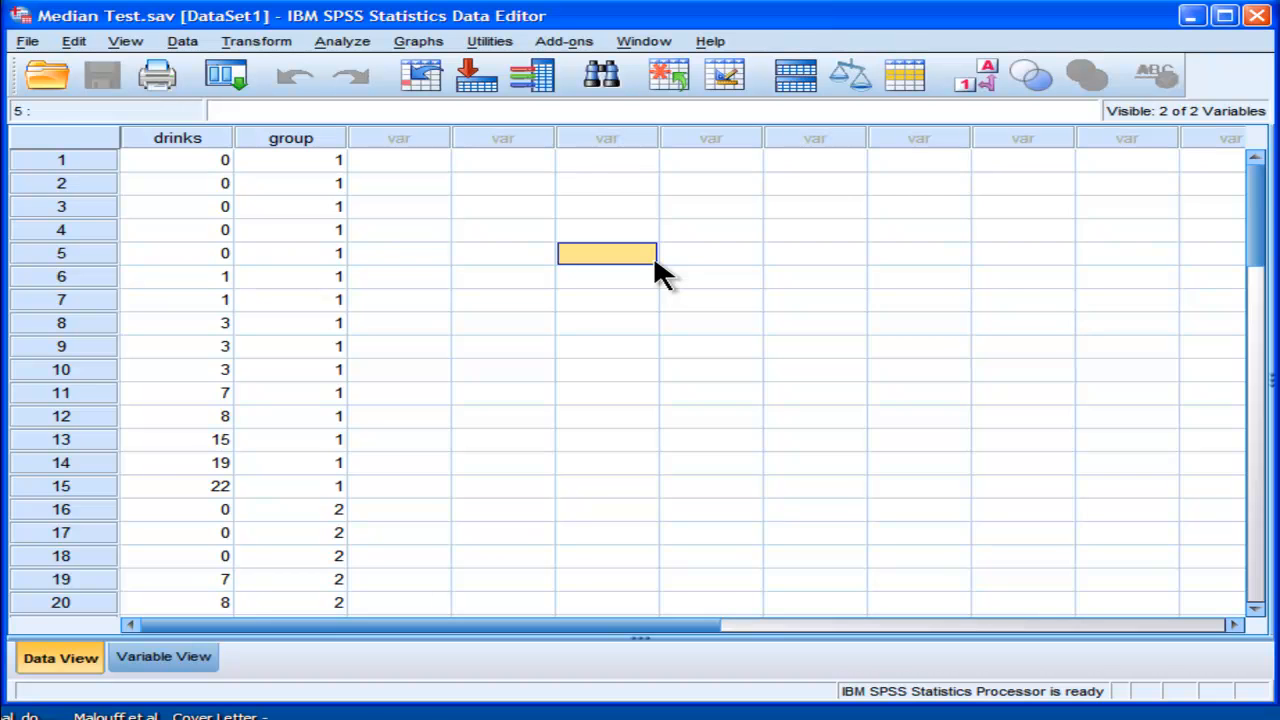
pyautogui.click(176, 138)
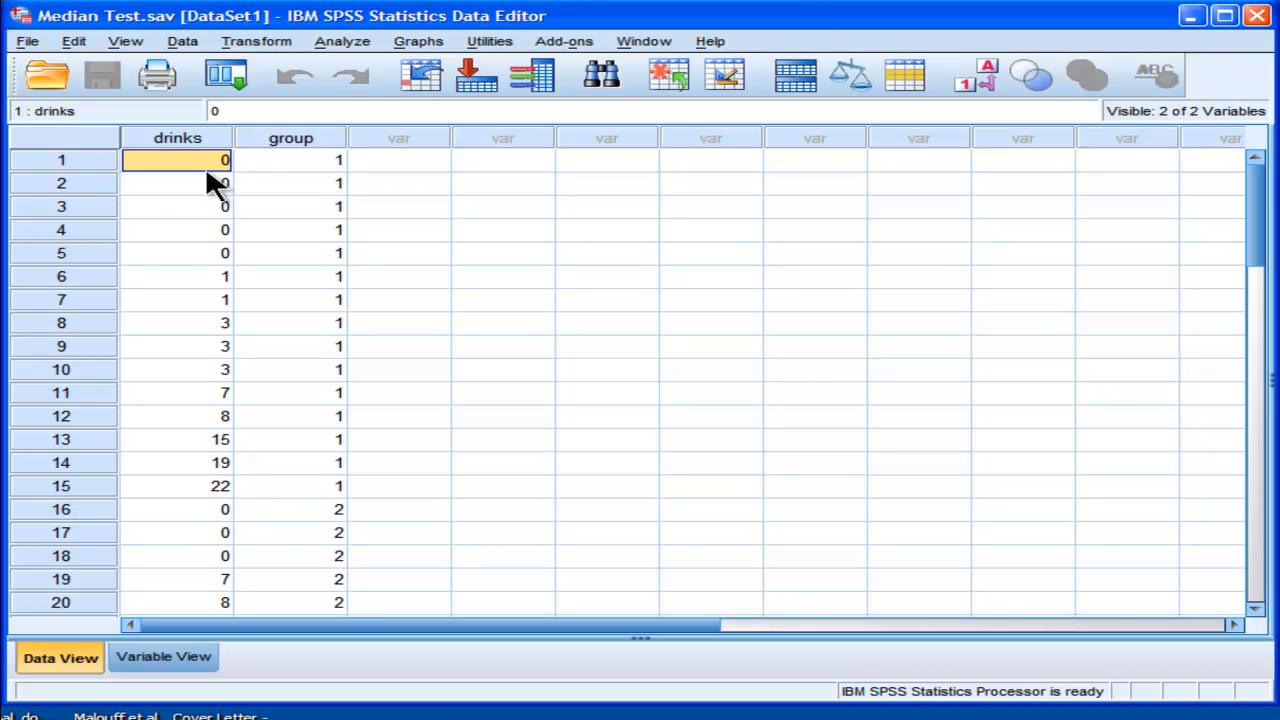
pyautogui.moveTo(356, 70)
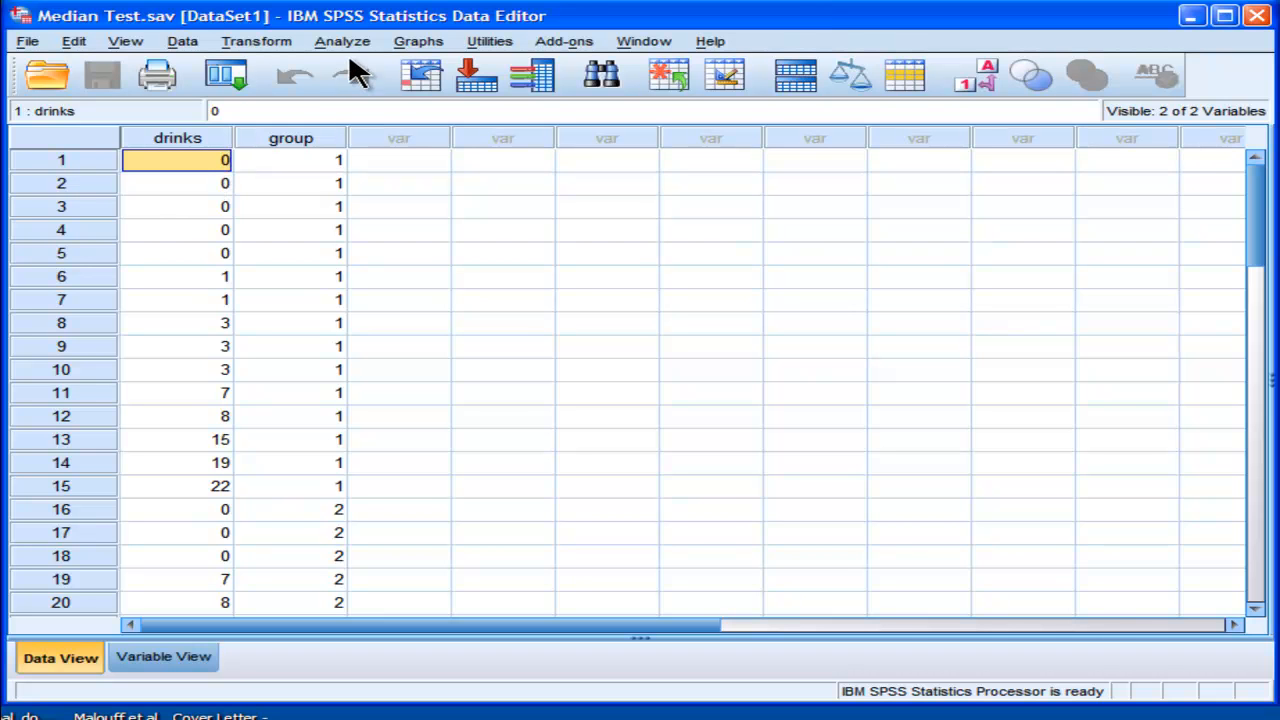
# Step: In Legacy K Independent Samples, make drinks the test variable and group the grouping variable
pyautogui.click(342, 40)
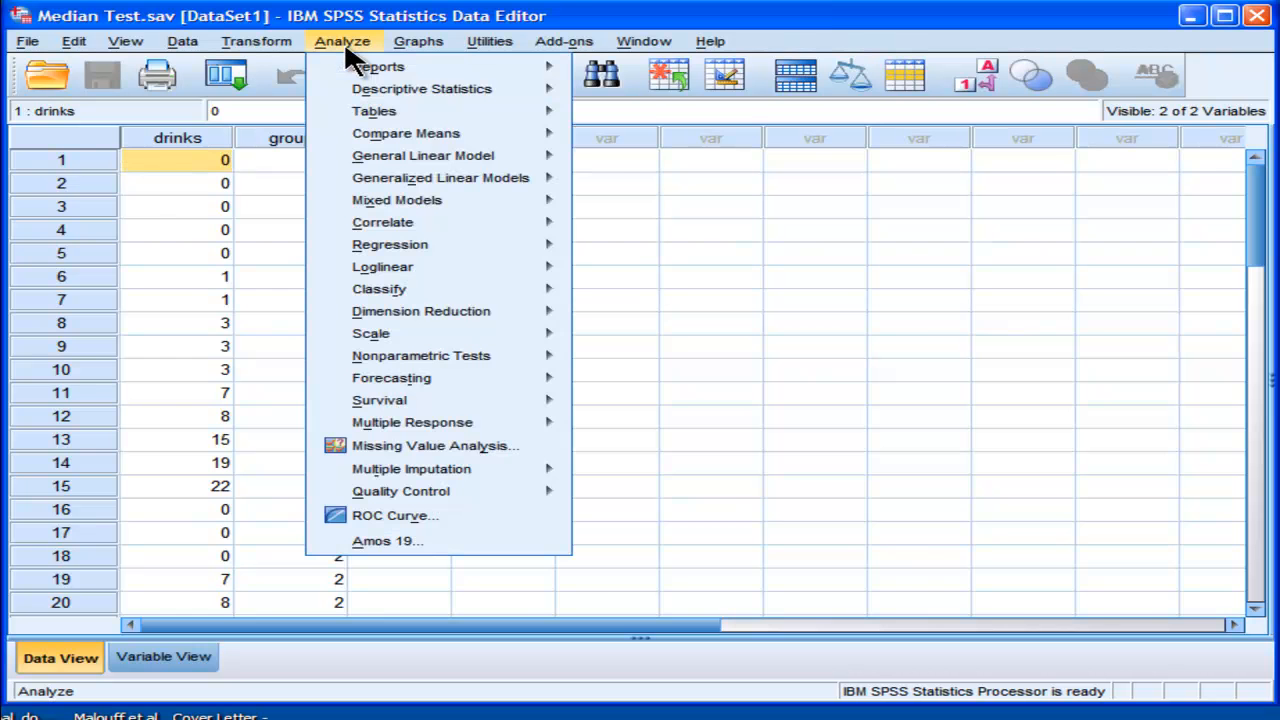
pyautogui.moveTo(404, 132)
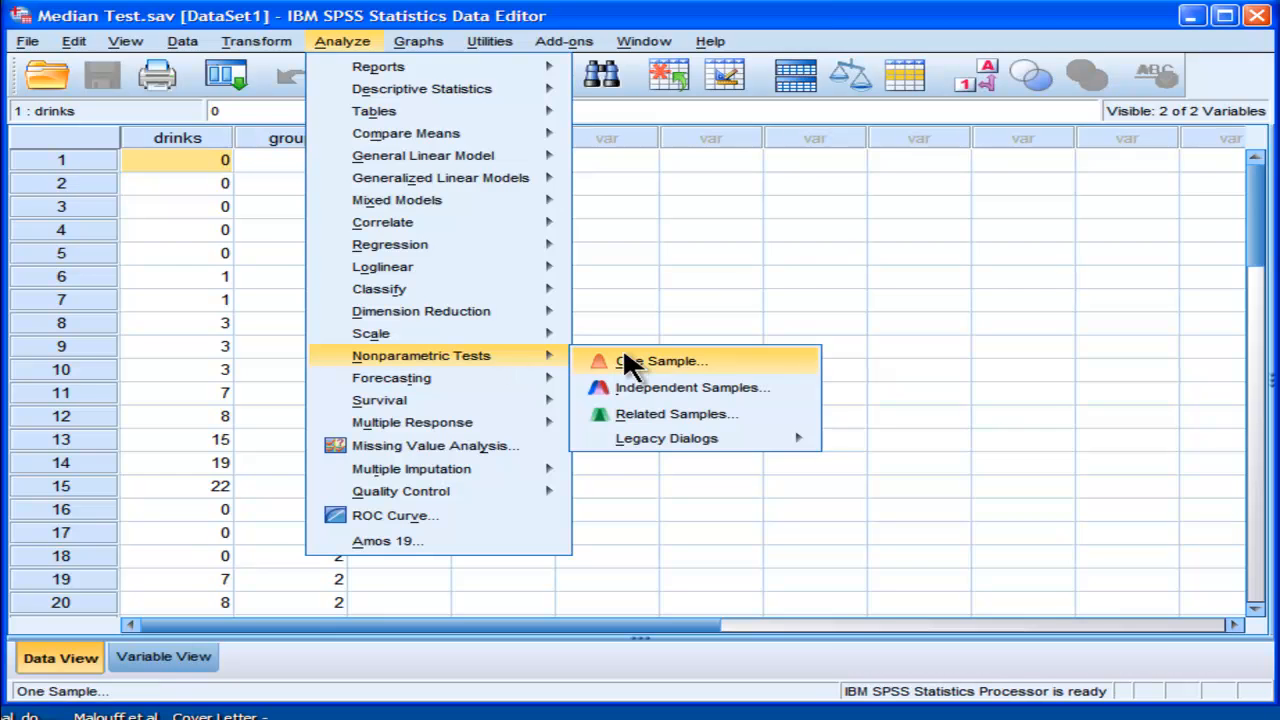
pyautogui.moveTo(666, 438)
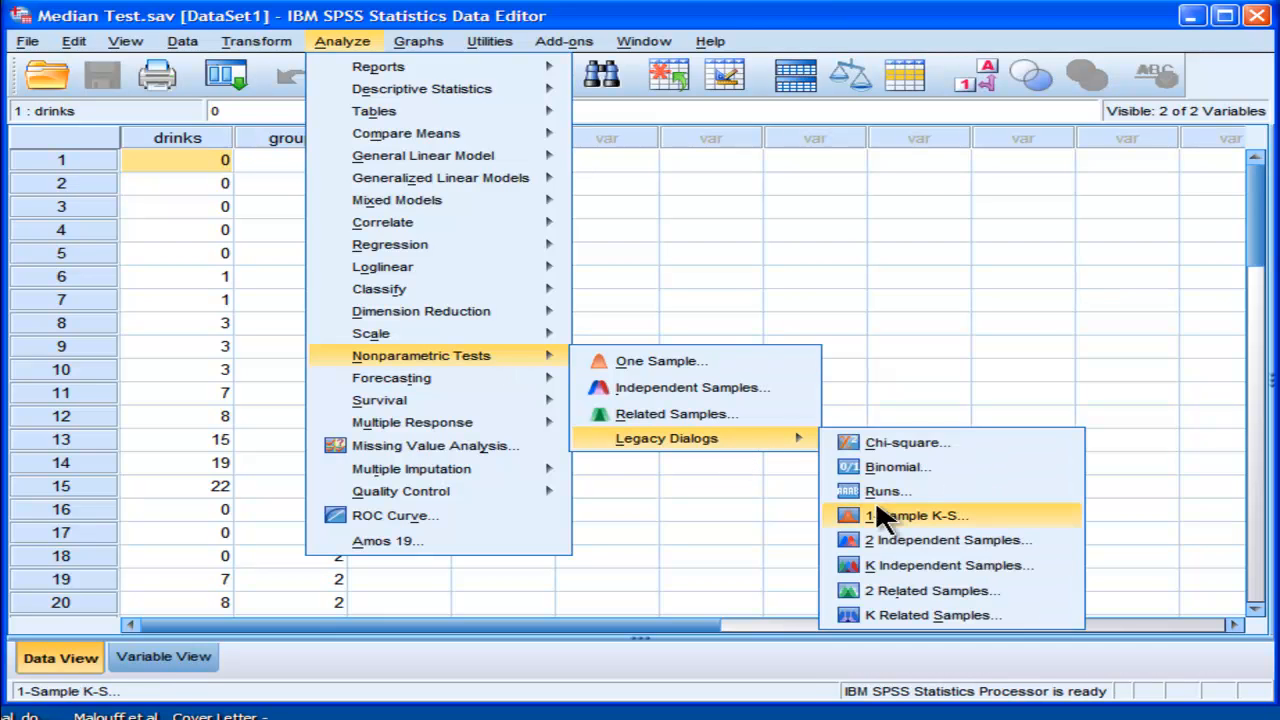
pyautogui.click(948, 564)
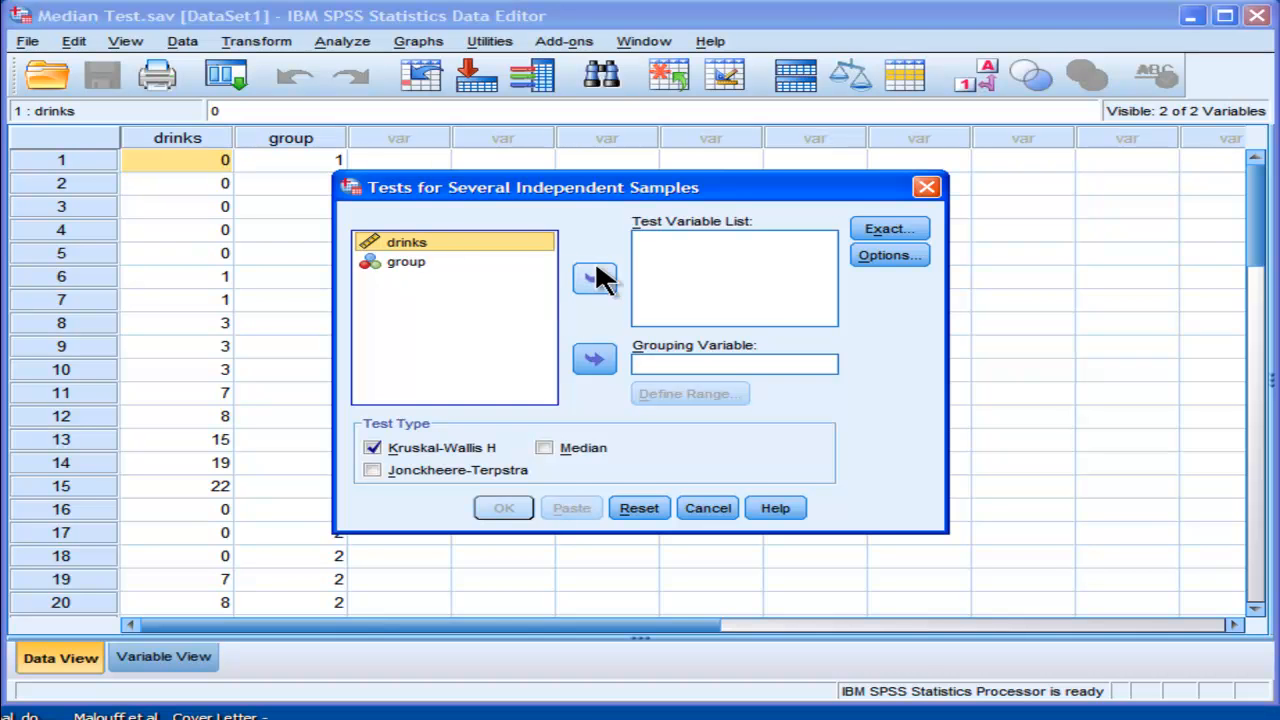
pyautogui.click(594, 278)
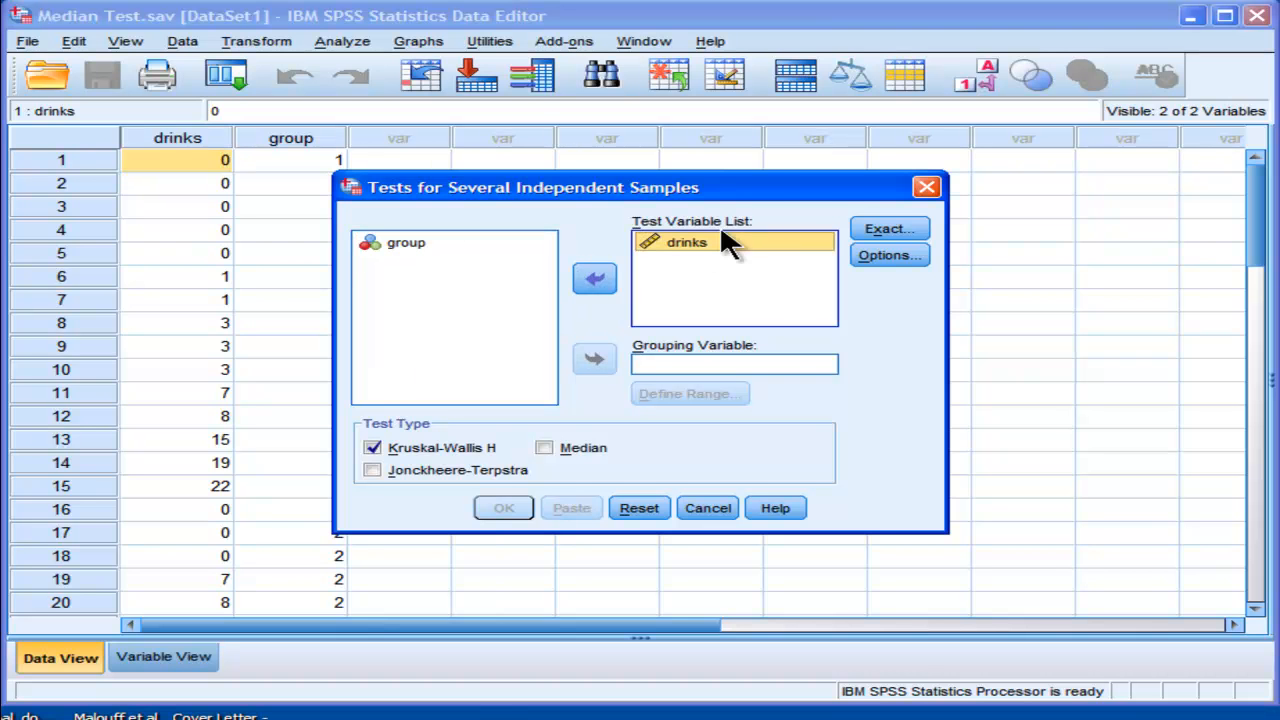
pyautogui.click(404, 242)
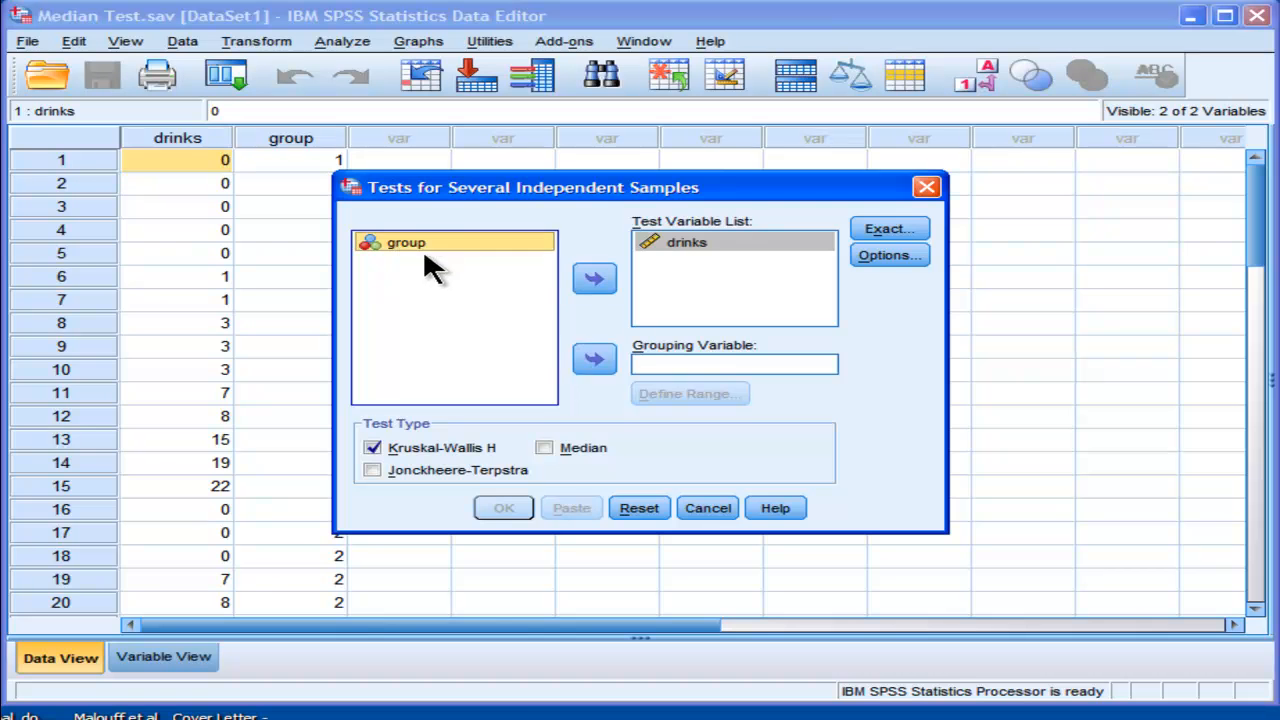
pyautogui.click(594, 360)
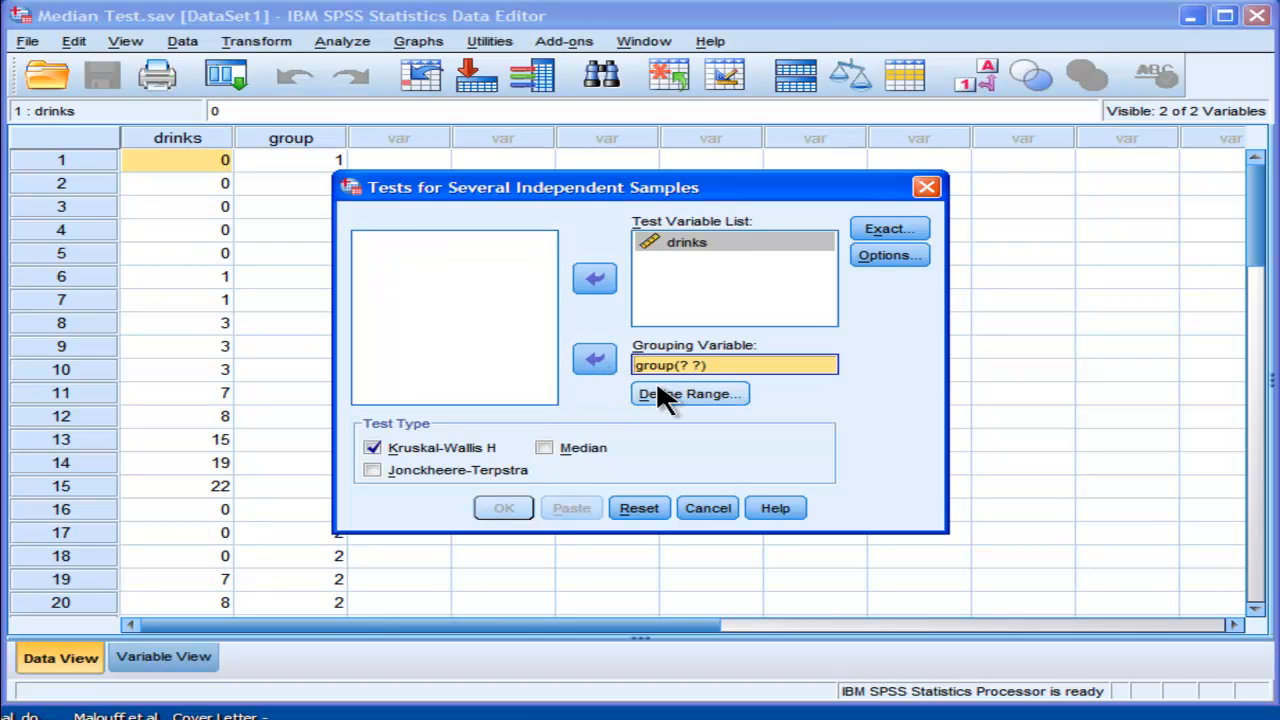
pyautogui.click(688, 392)
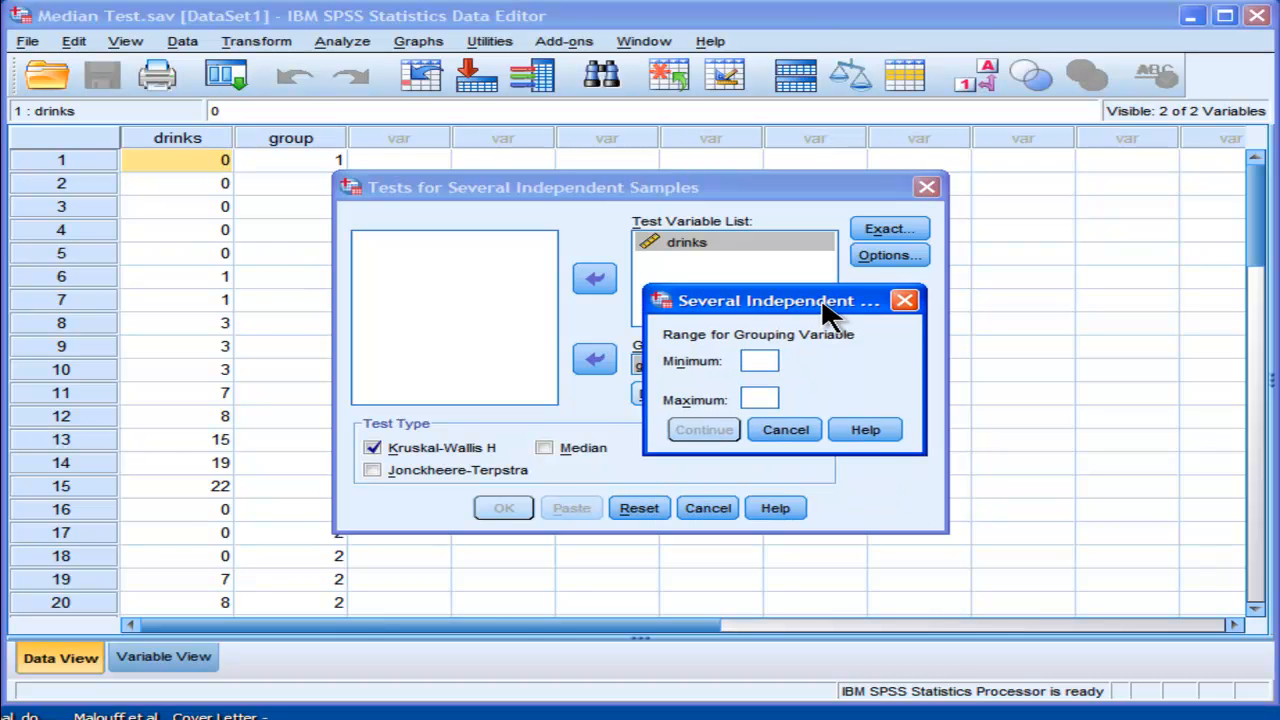
# Step: Define group Minimum 1 and Maximum 3, swap Kruskal-Wallis H for Median, and run the test
pyautogui.moveTo(784, 300); pyautogui.dragTo(784, 198)
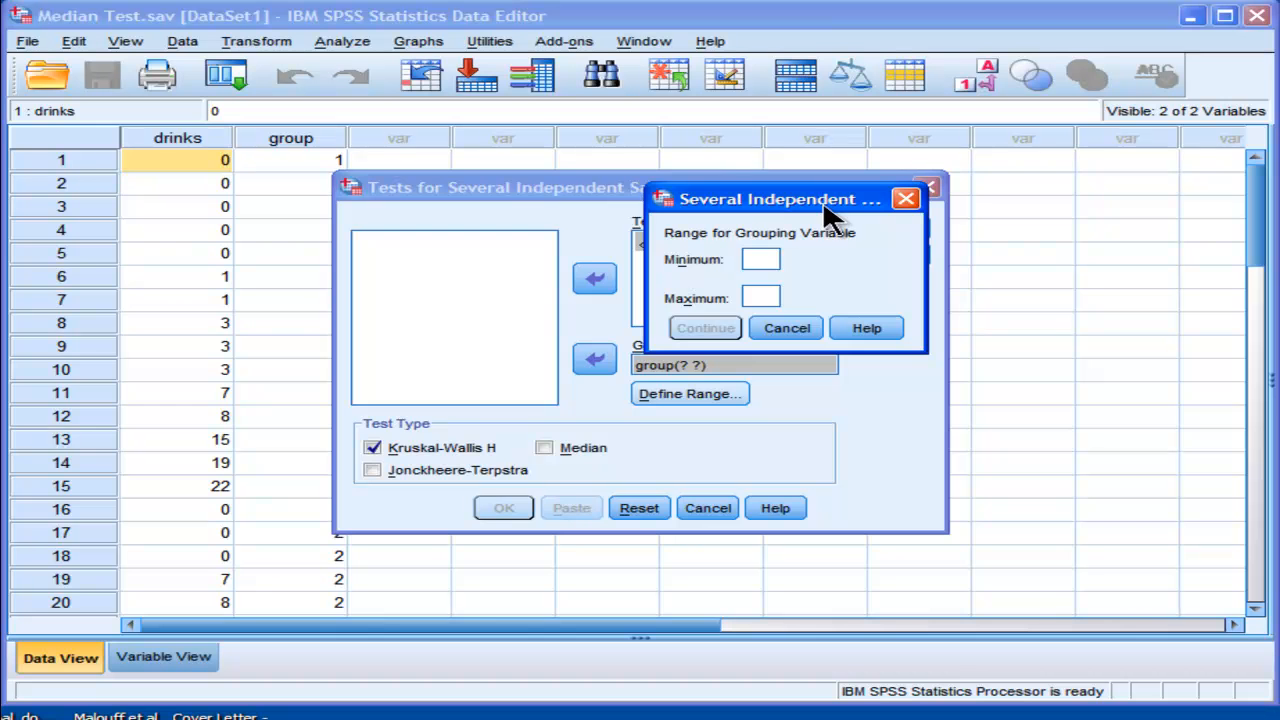
pyautogui.write('1')
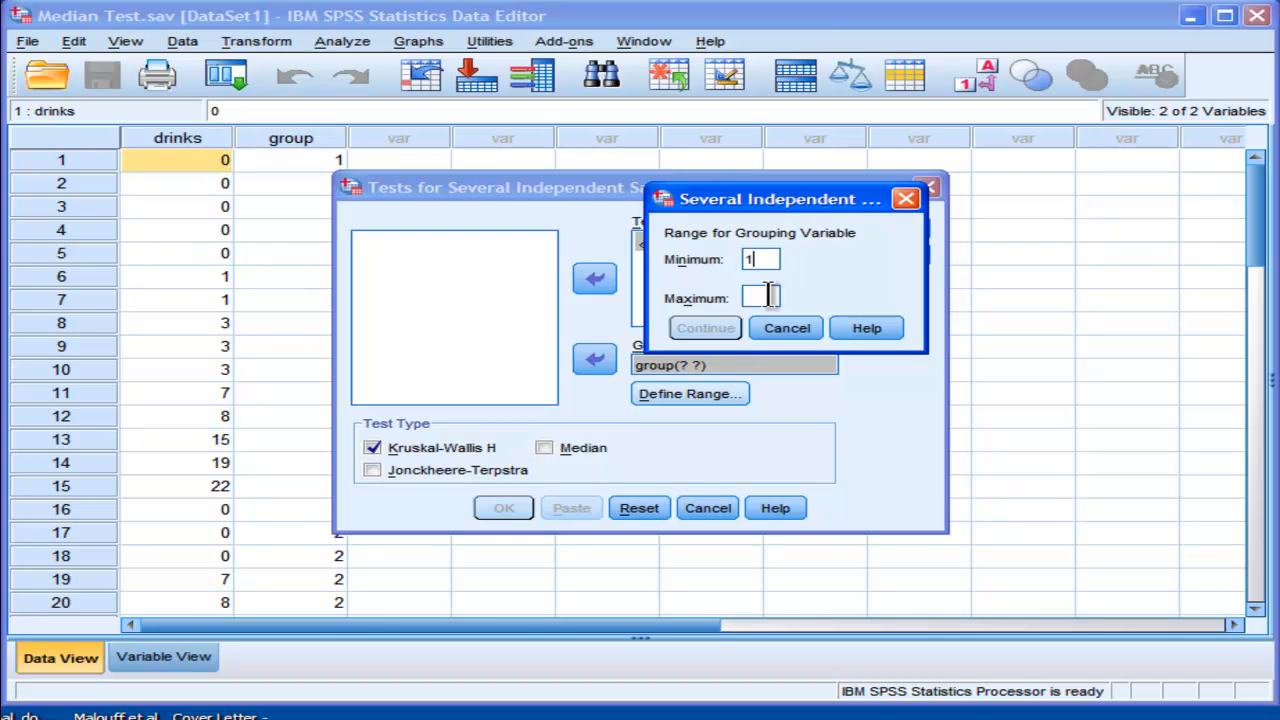
pyautogui.write('3')
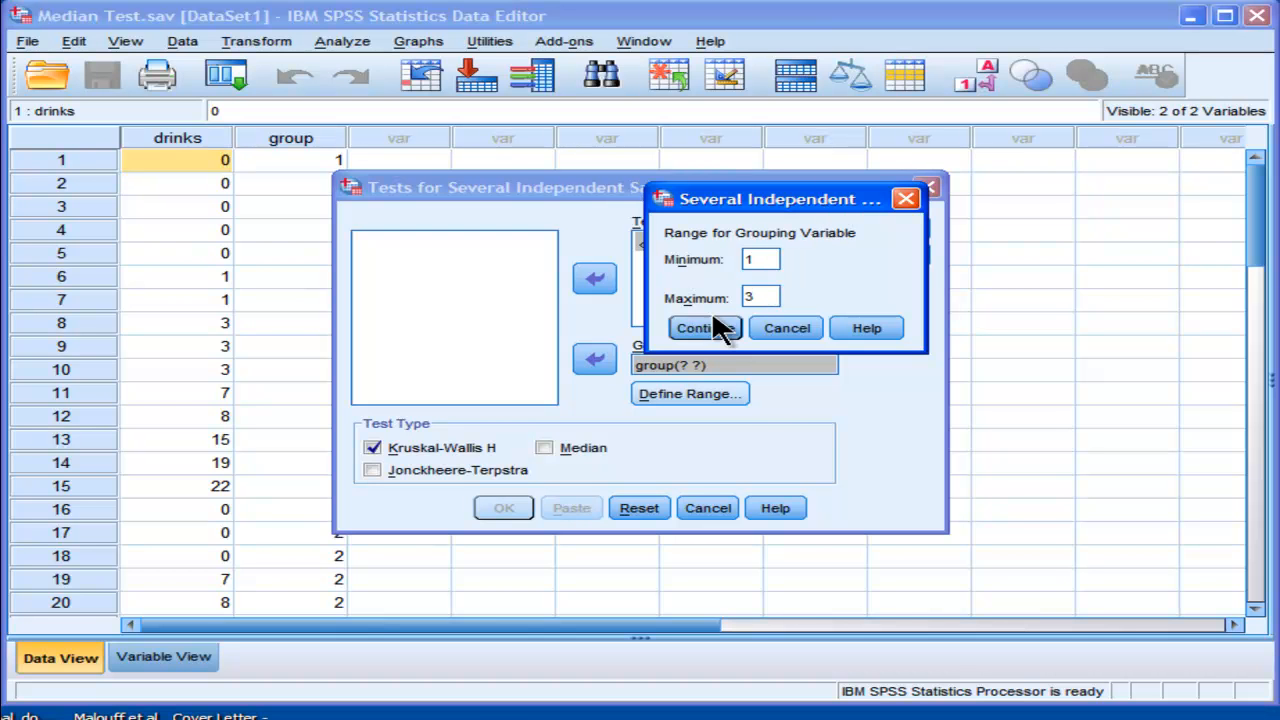
pyautogui.click(704, 328)
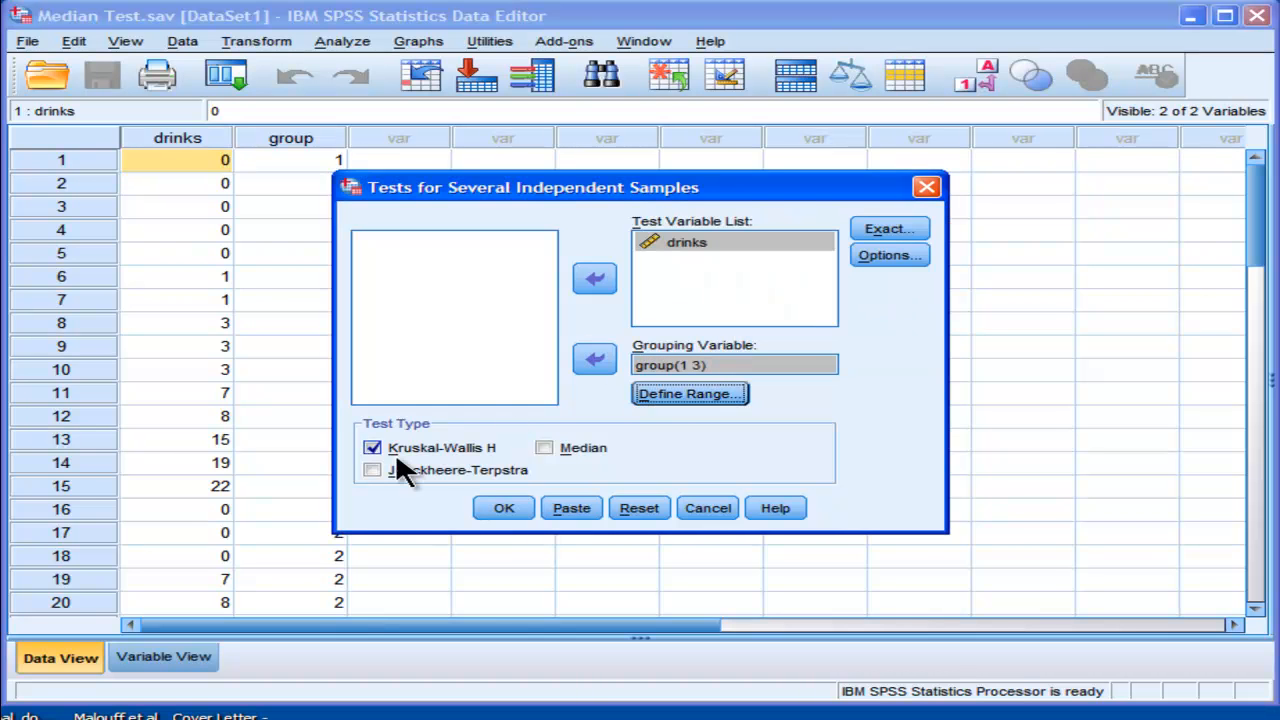
pyautogui.click(372, 448)
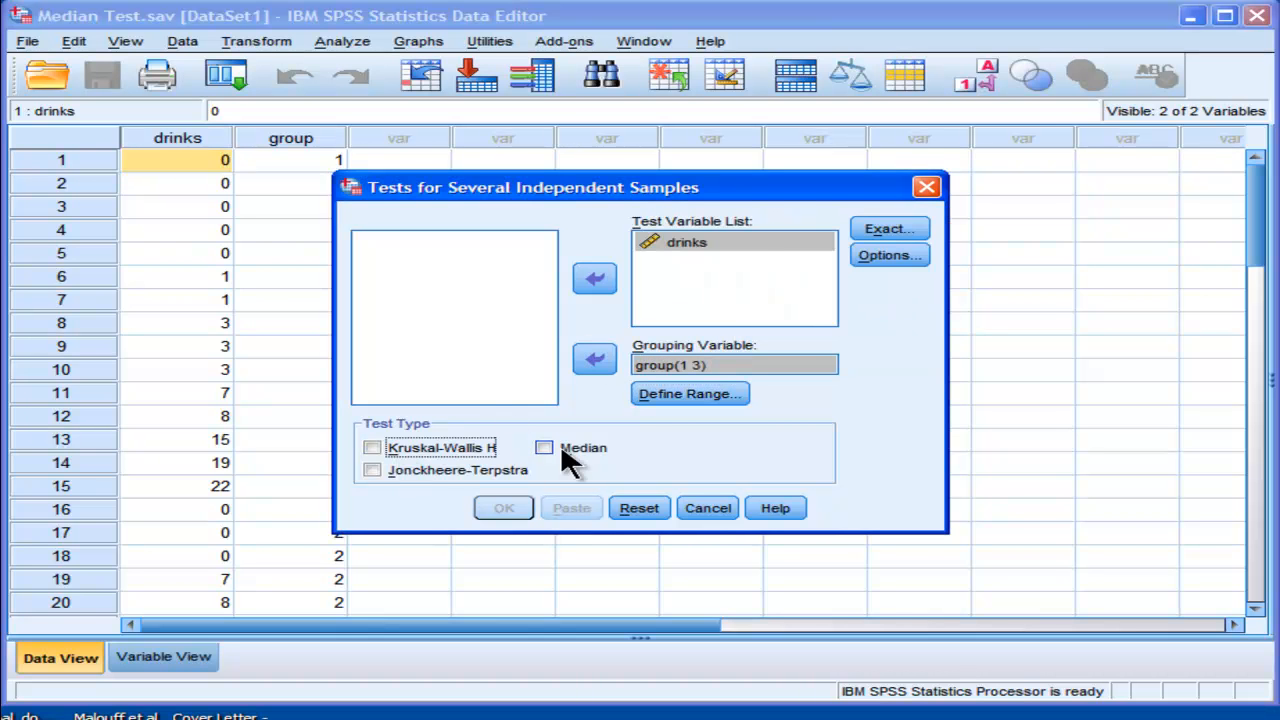
pyautogui.click(544, 448)
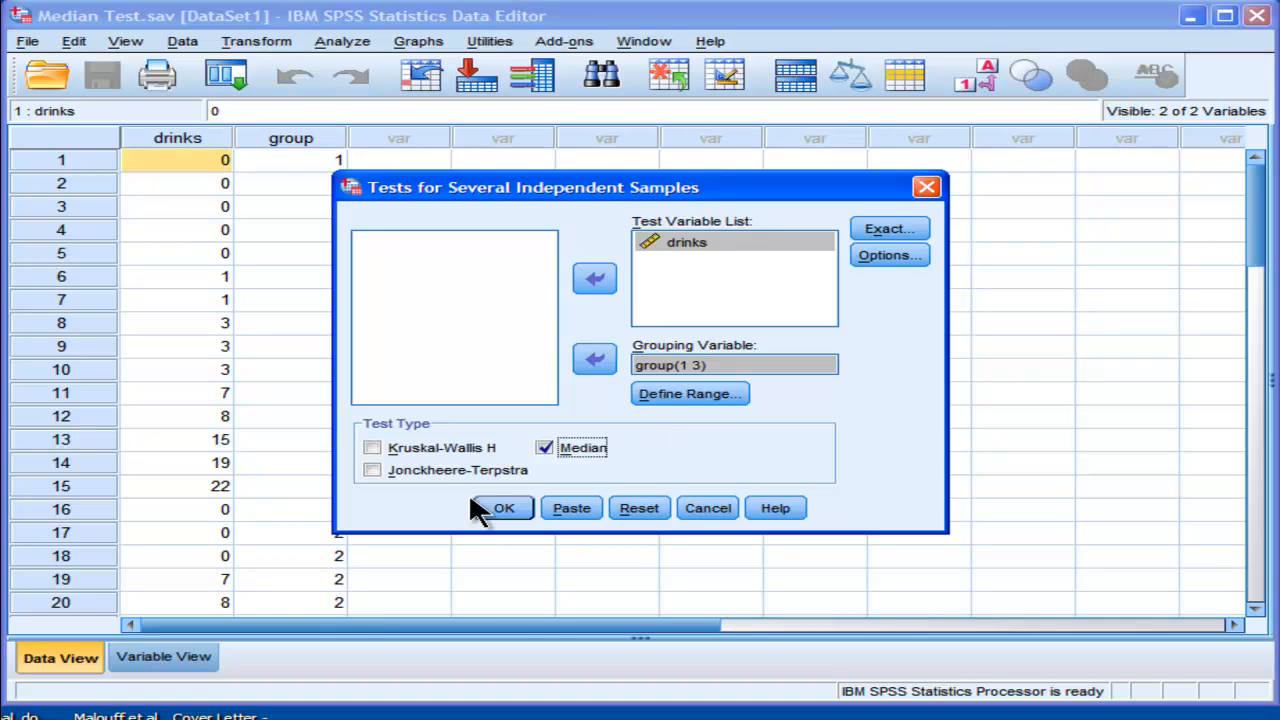
pyautogui.click(504, 508)
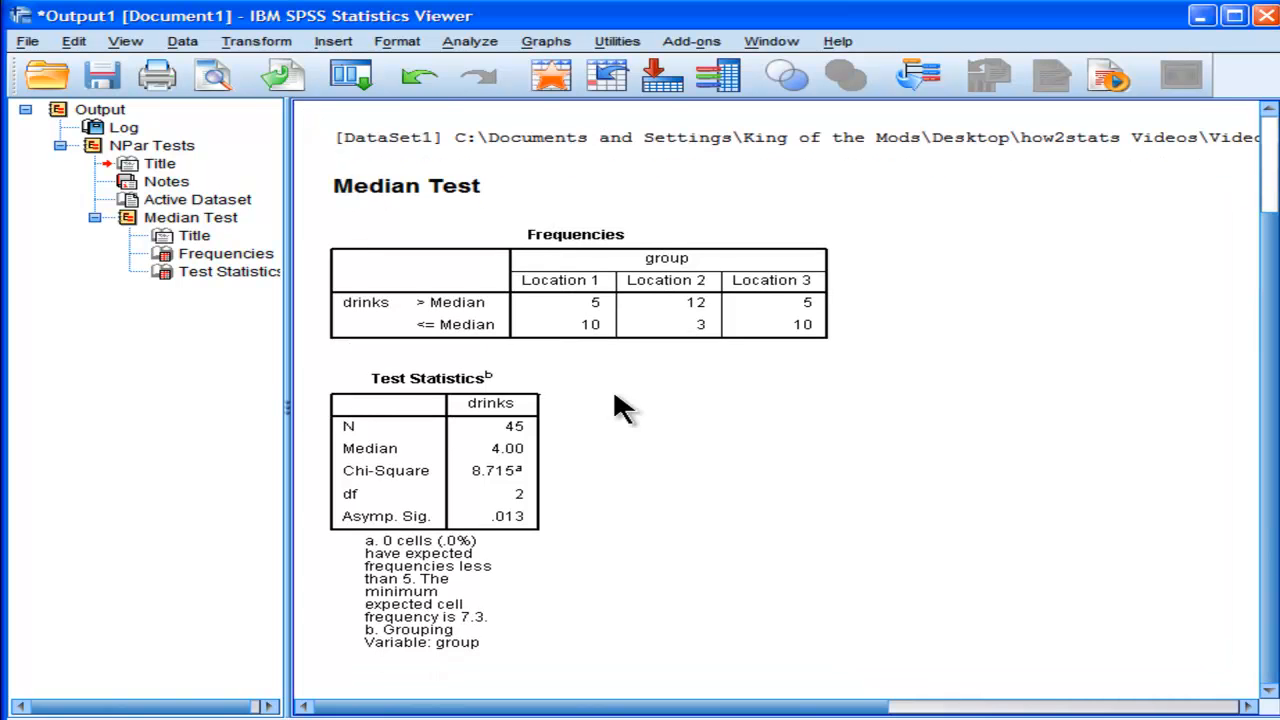
# Step: Select the Median Test Frequencies table in the Output Viewer to examine group counts
pyautogui.click(224, 252)
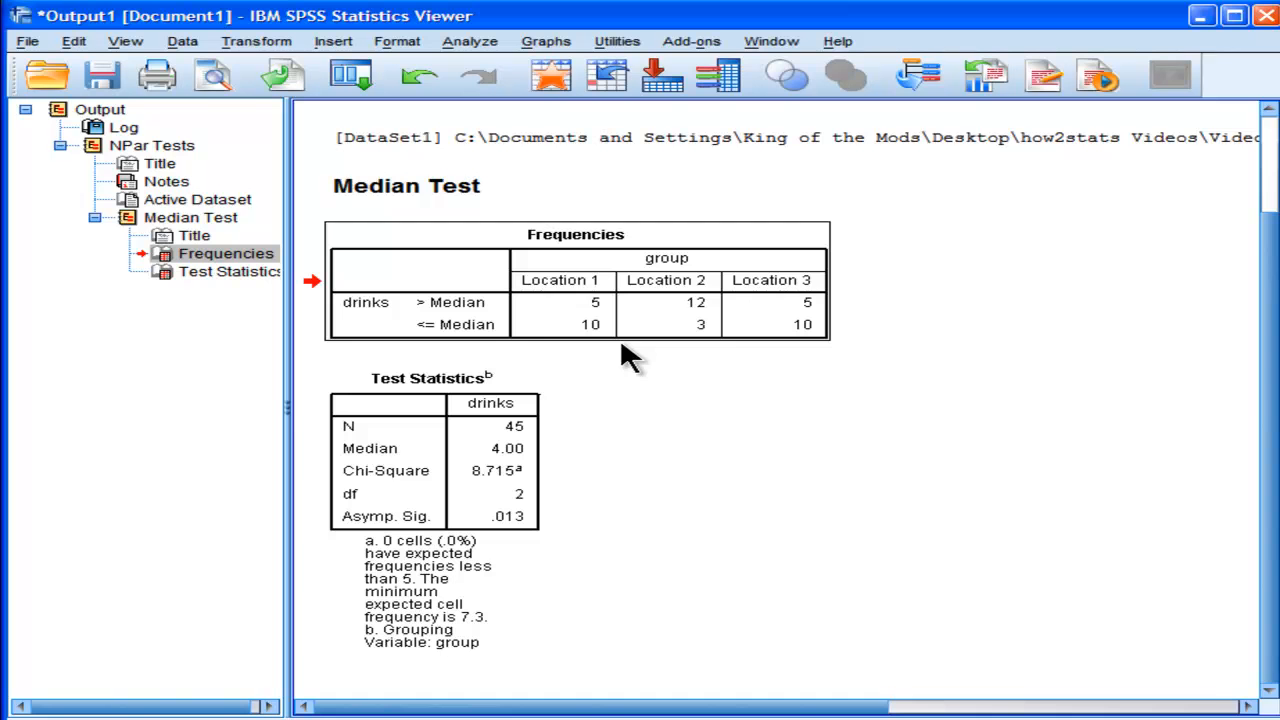
pyautogui.click(610, 320)
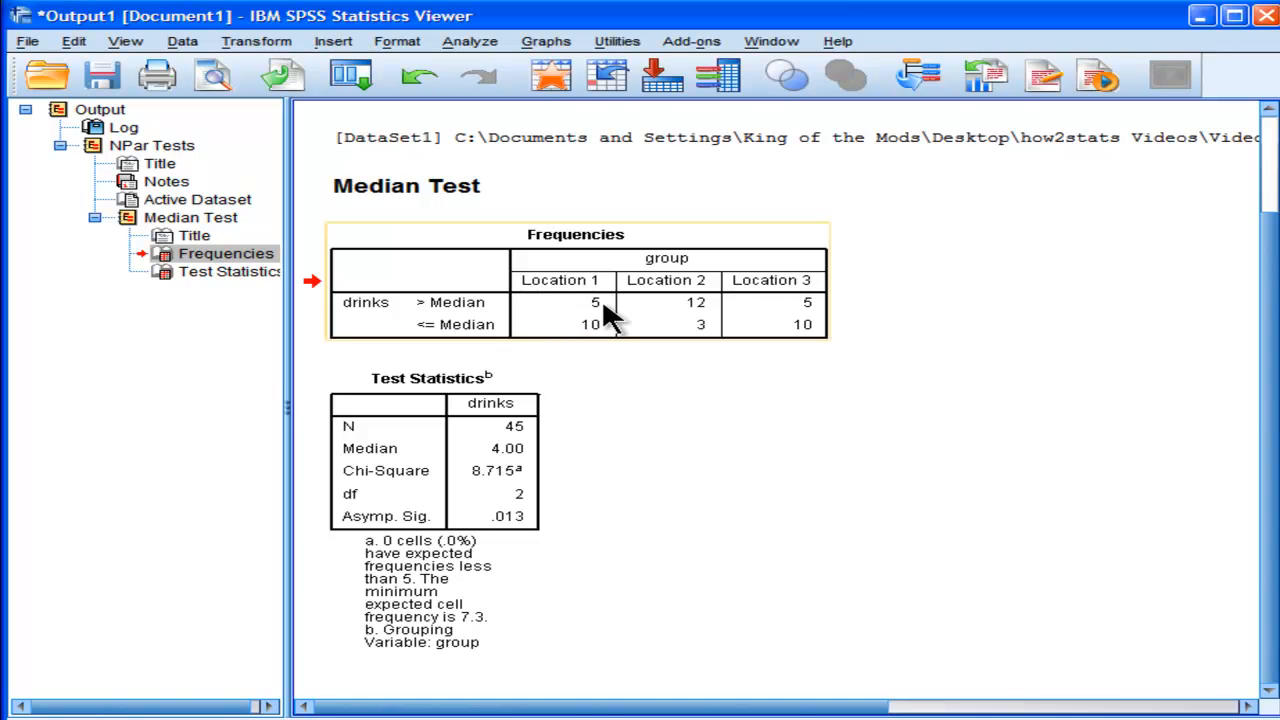